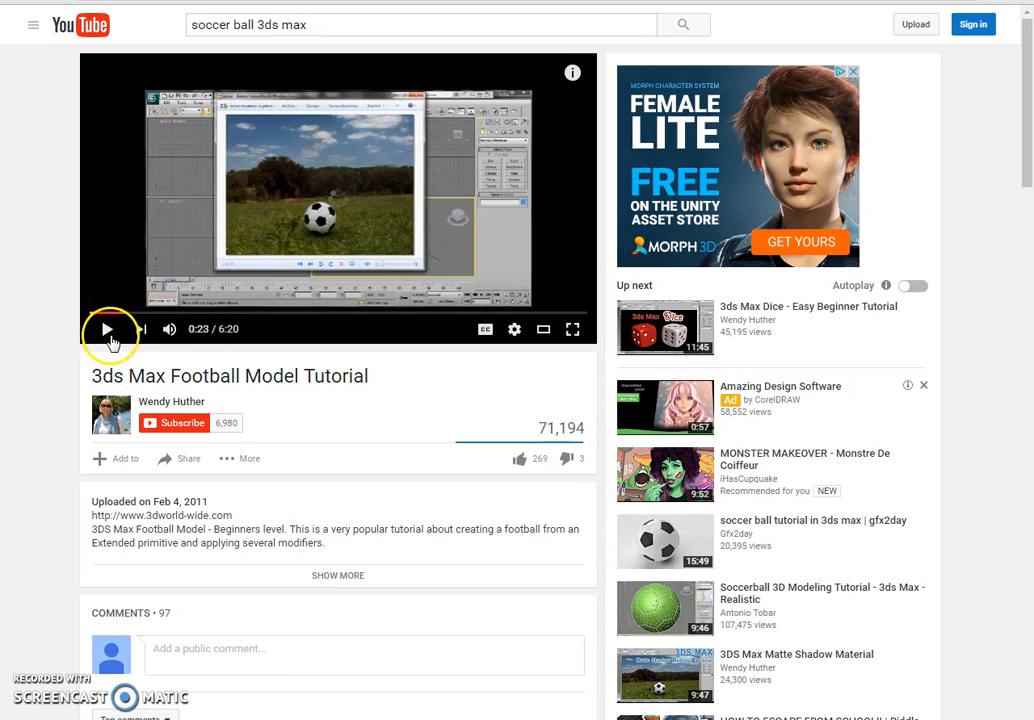
Start playing the 3ds Max Football Model Tutorial video on YouTube
{"action": "left_click", "coordinate": [106, 328]}
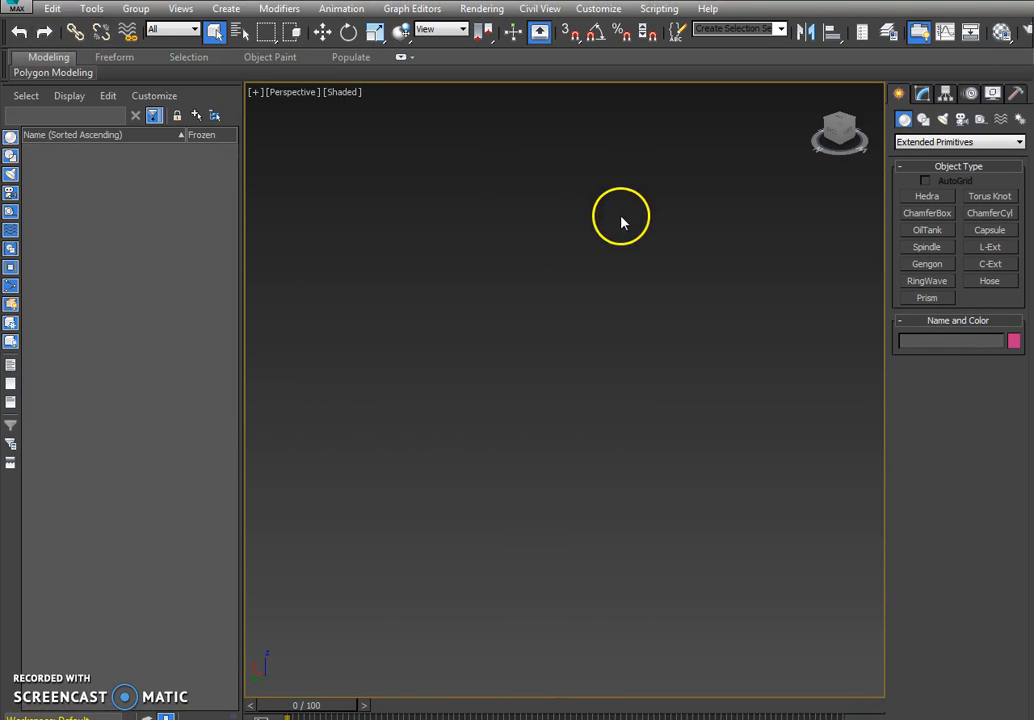
{"action": "mouse_move", "coordinate": [250, 100]}
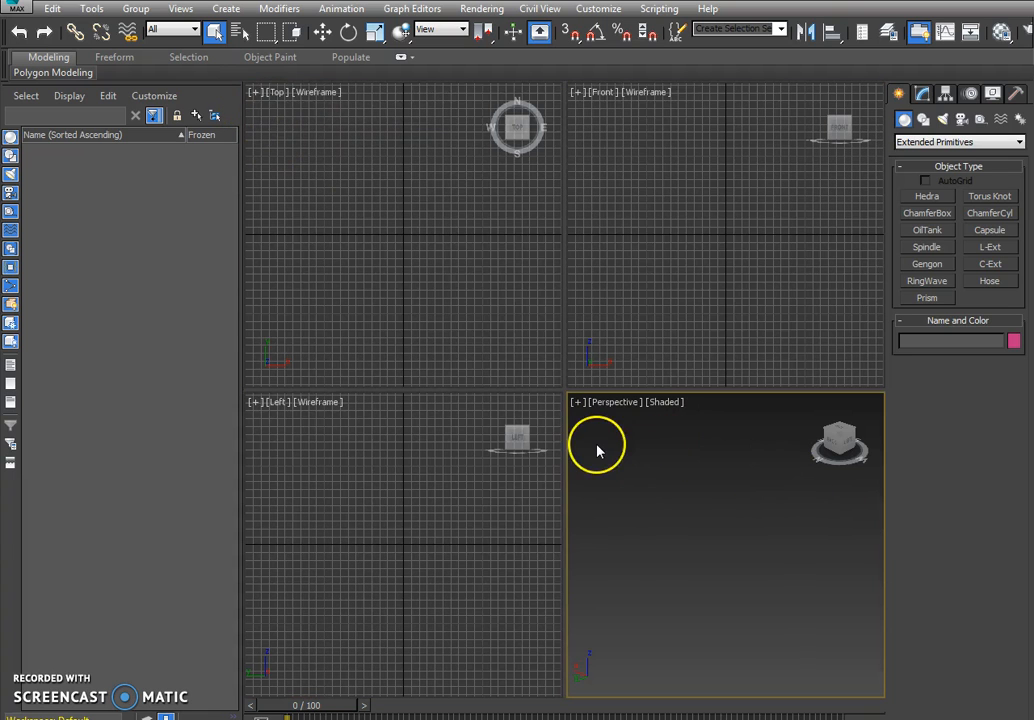
{"action": "mouse_move", "coordinate": [528, 388]}
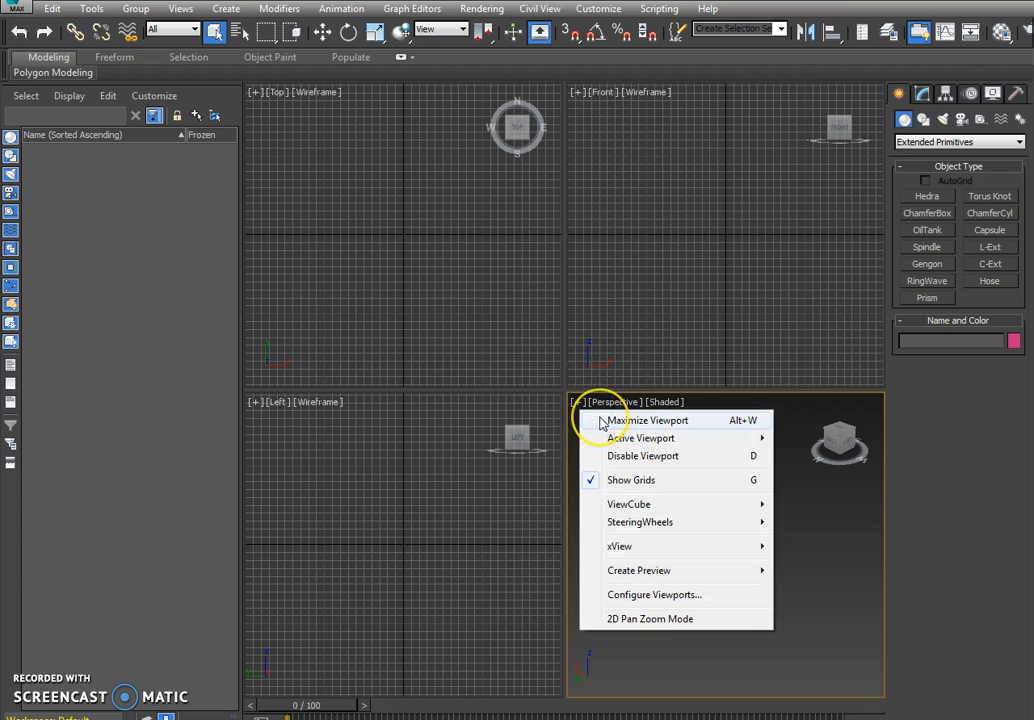
Maximize the perspective viewport and start the Hedra tool from Extended Primitives
{"action": "left_click", "coordinate": [652, 420]}
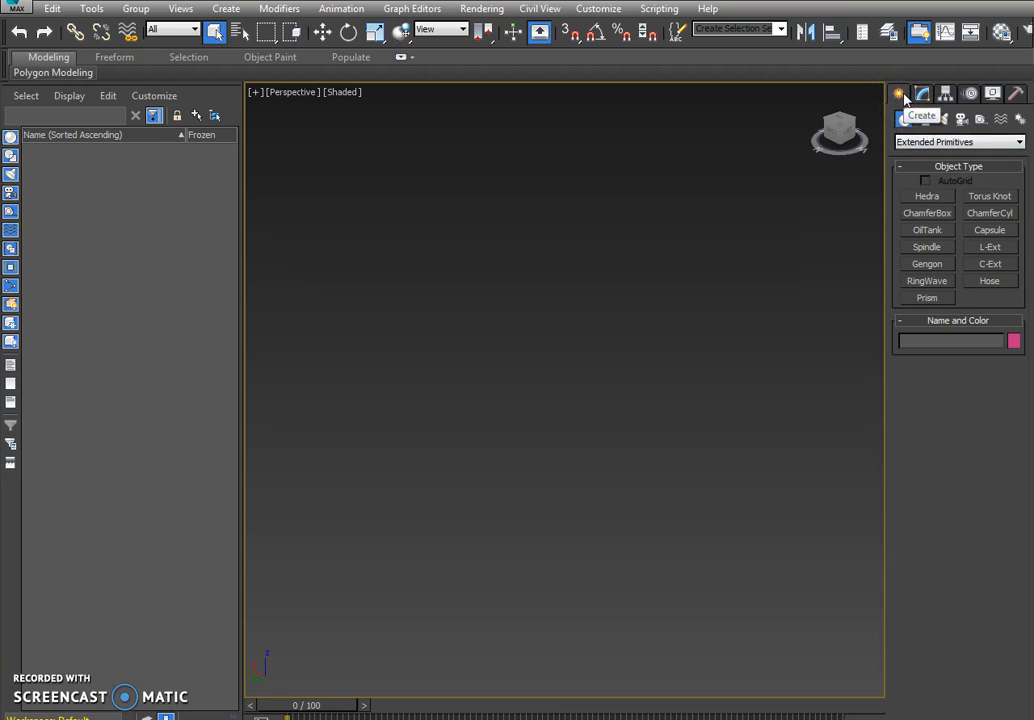
{"action": "left_click", "coordinate": [956, 140]}
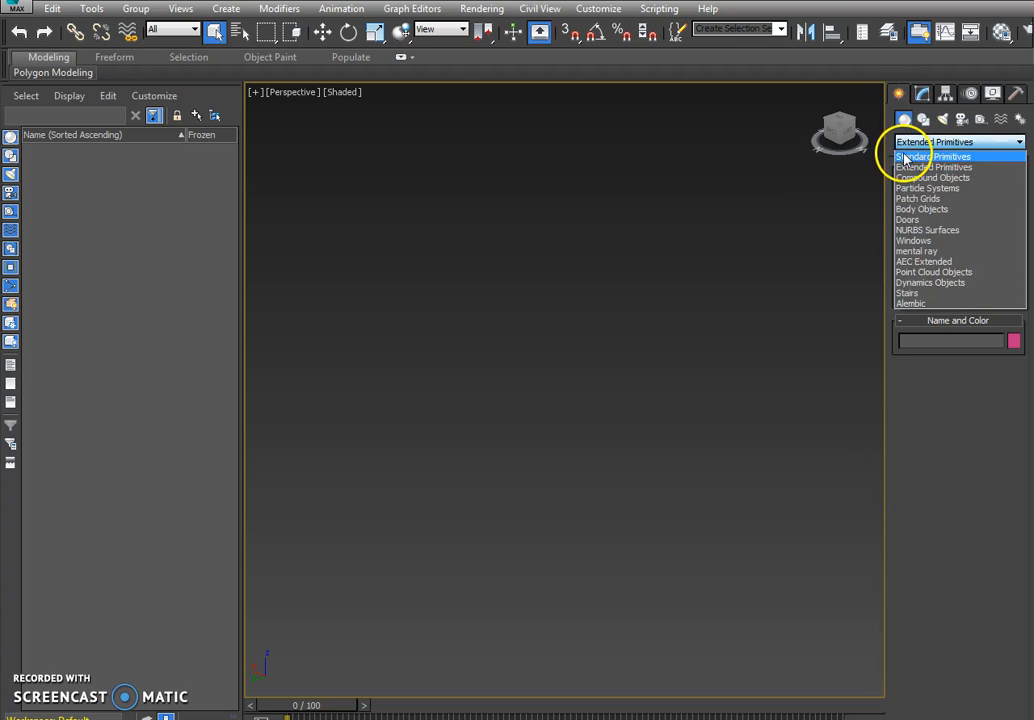
{"action": "left_click", "coordinate": [932, 156]}
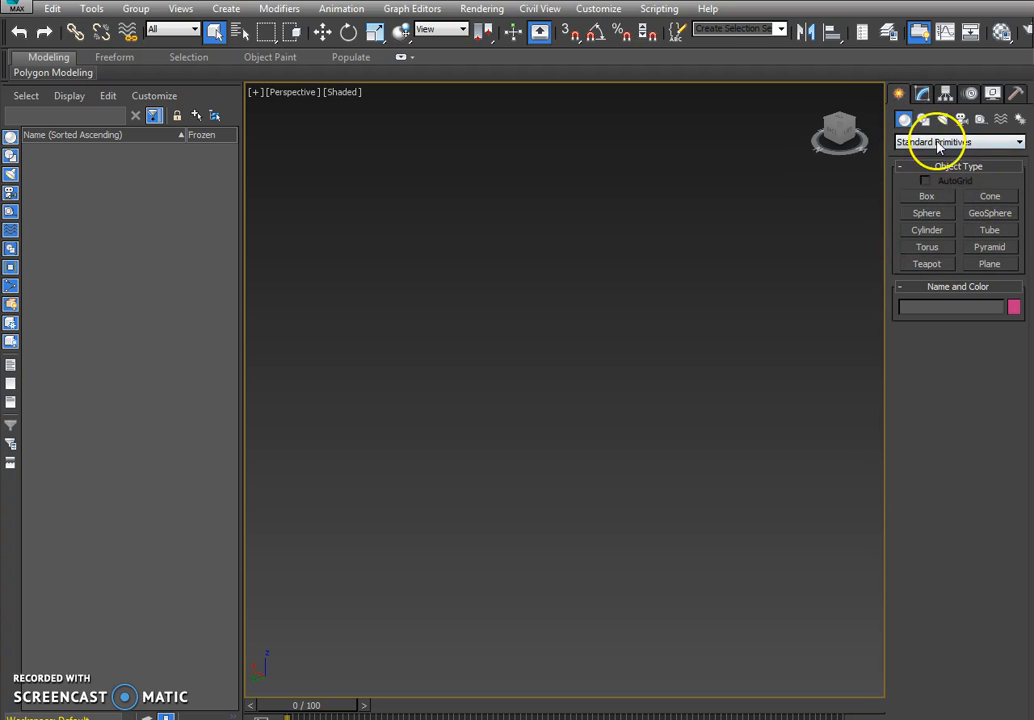
{"action": "left_click", "coordinate": [958, 140]}
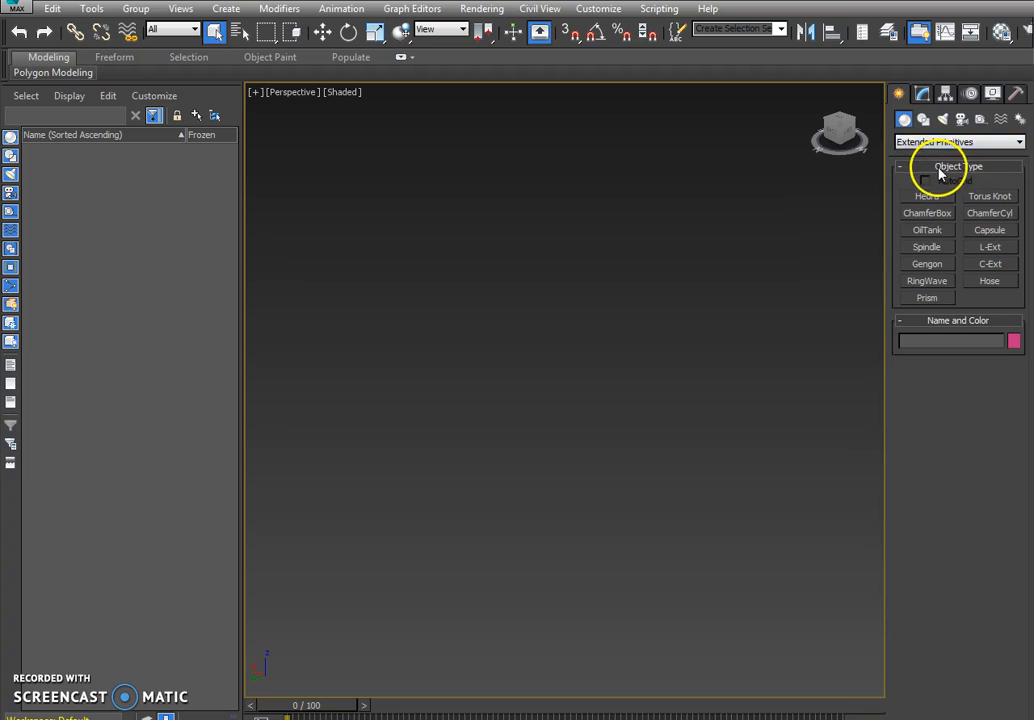
{"action": "left_click", "coordinate": [926, 196]}
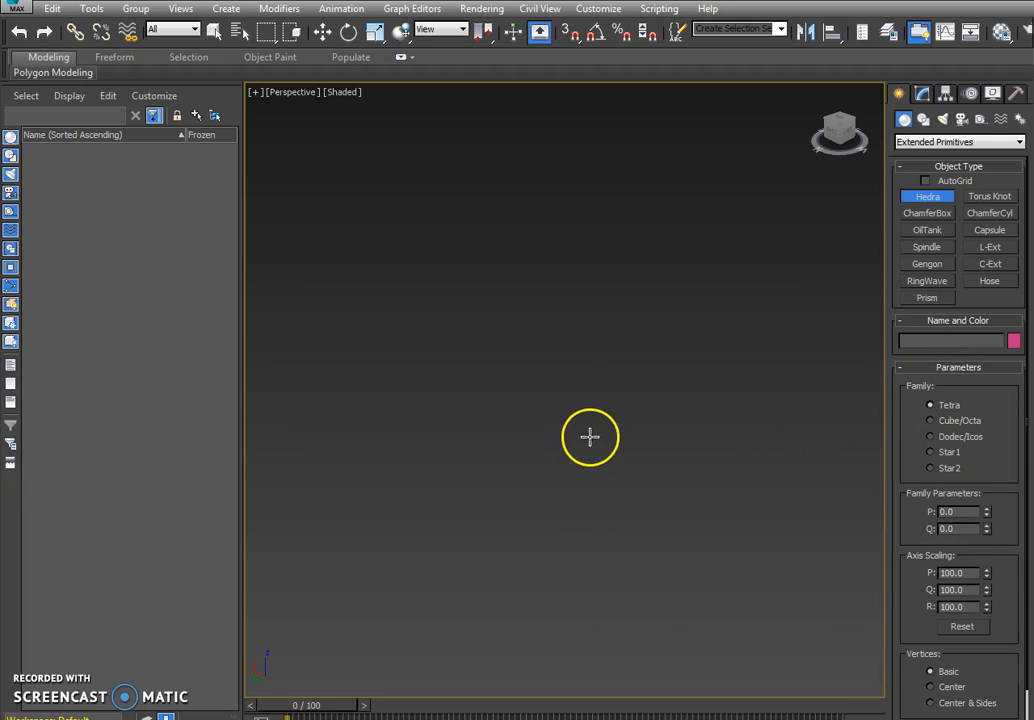
Draw a Hedra in the view centre, family Dodec/Icos with P about 0.37 for soccer-ball faces
{"action": "left_click_drag", "start_coordinate": [590, 436], "coordinate": [544, 504]}
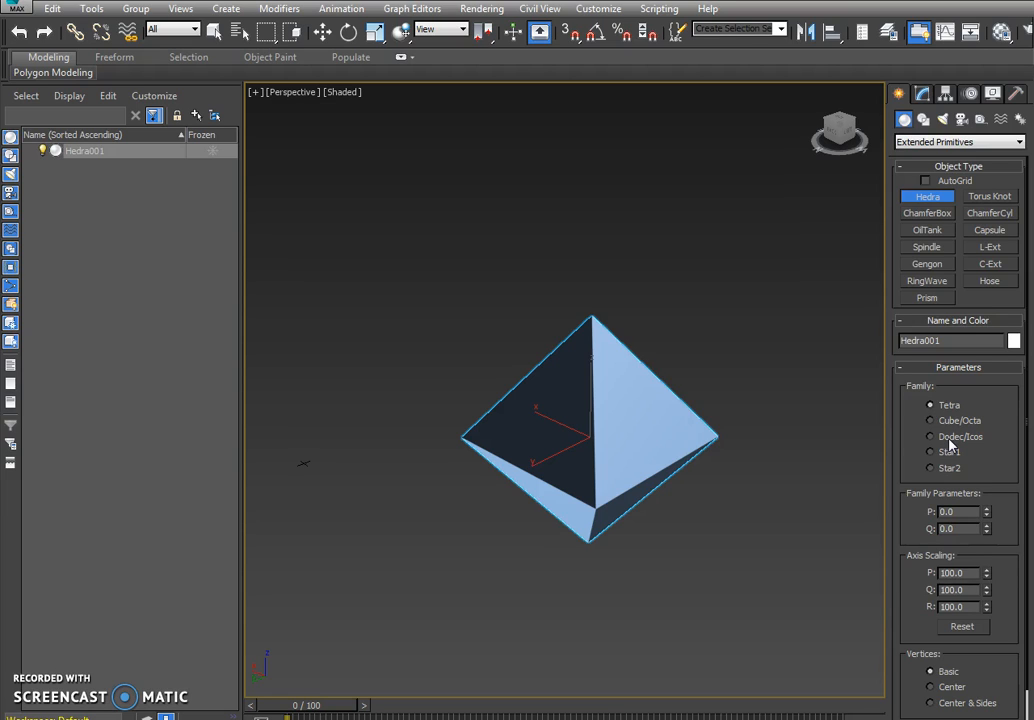
{"action": "left_click", "coordinate": [932, 436]}
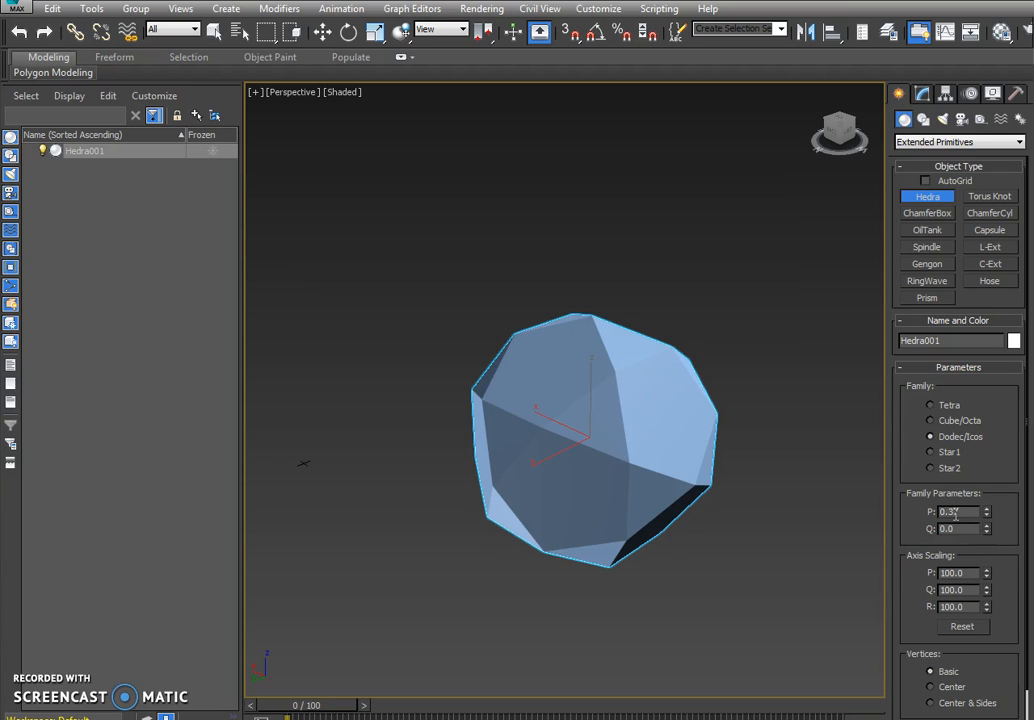
{"action": "left_click_drag", "start_coordinate": [944, 512], "coordinate": [944, 520]}
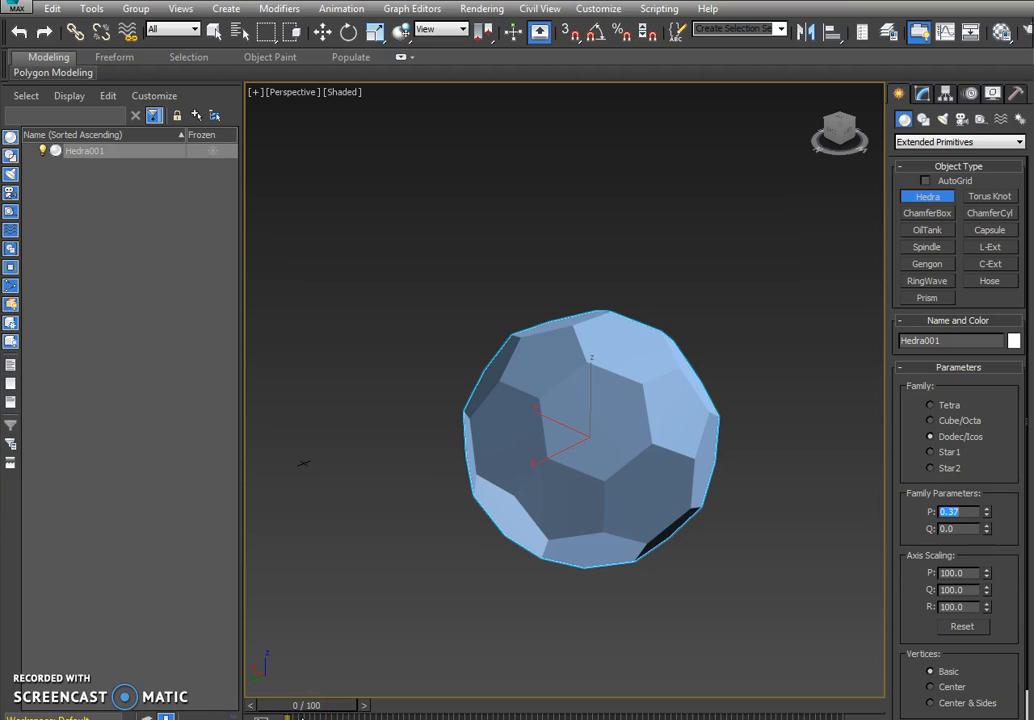
{"action": "mouse_move", "coordinate": [858, 562]}
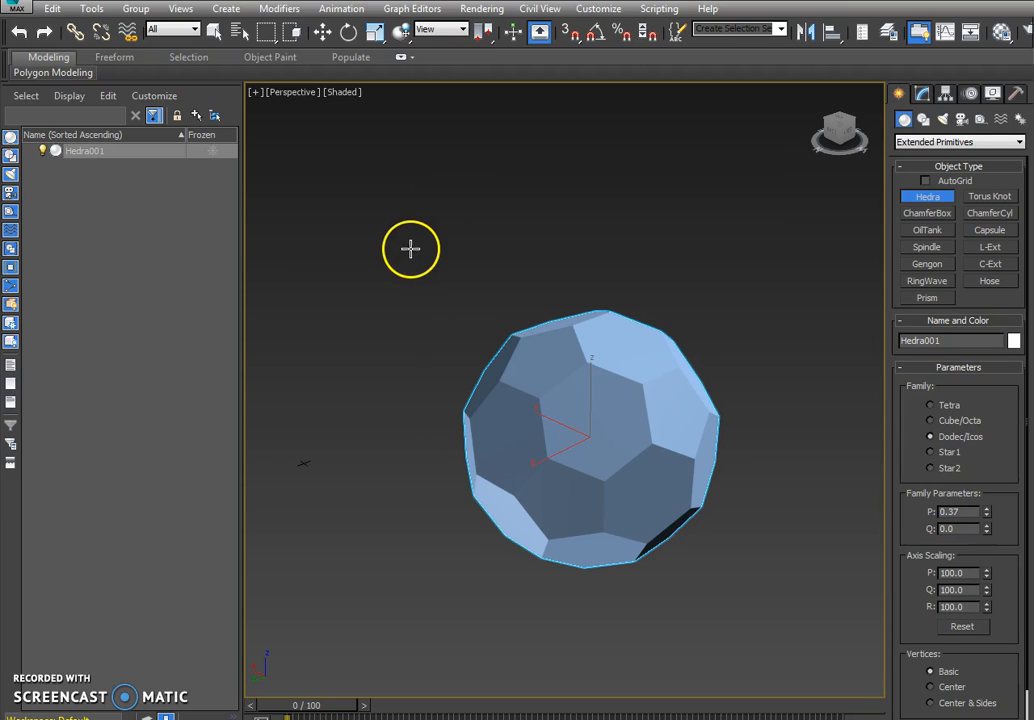
{"action": "mouse_move", "coordinate": [408, 248]}
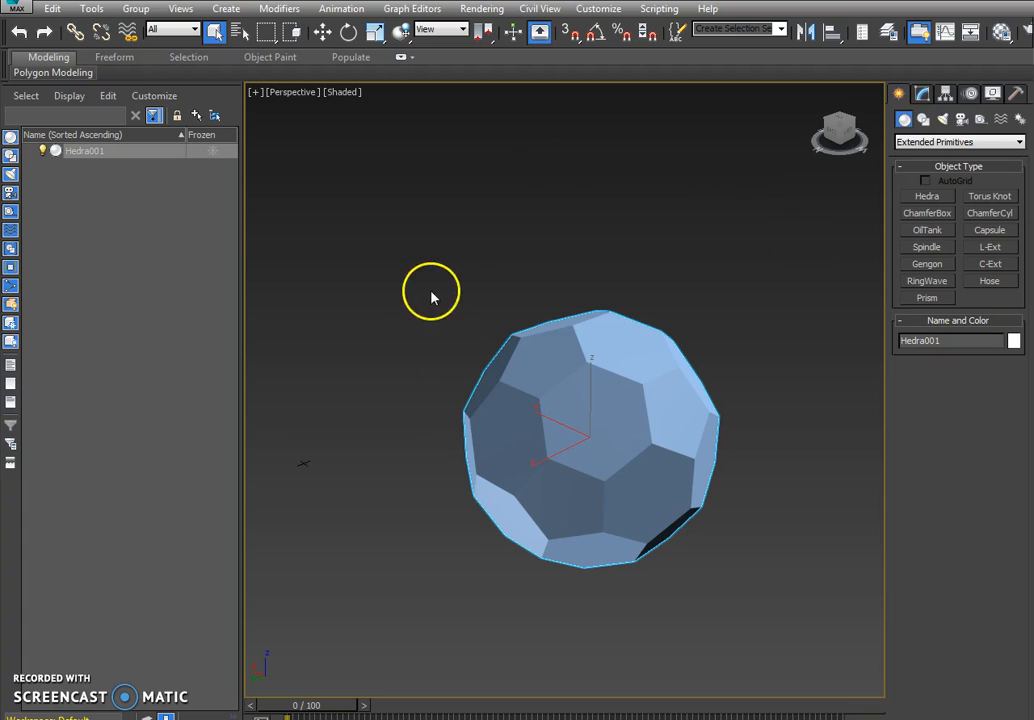
Convert the Hedra ball to an Editable Poly via its quad menu
{"action": "right_click", "coordinate": [556, 362]}
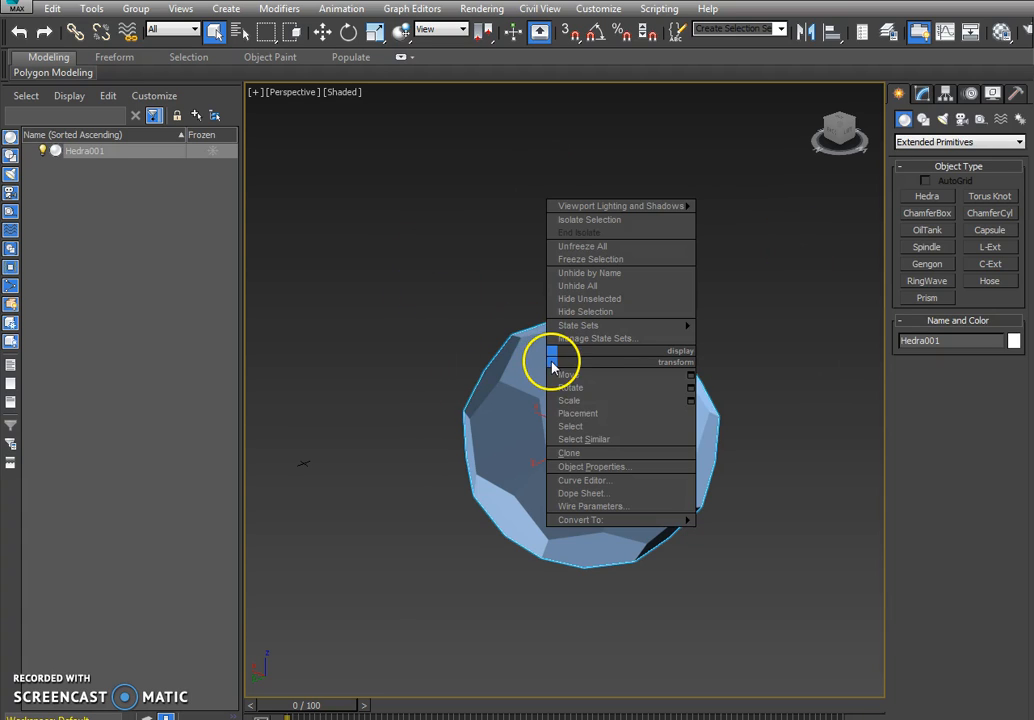
{"action": "mouse_move", "coordinate": [580, 520]}
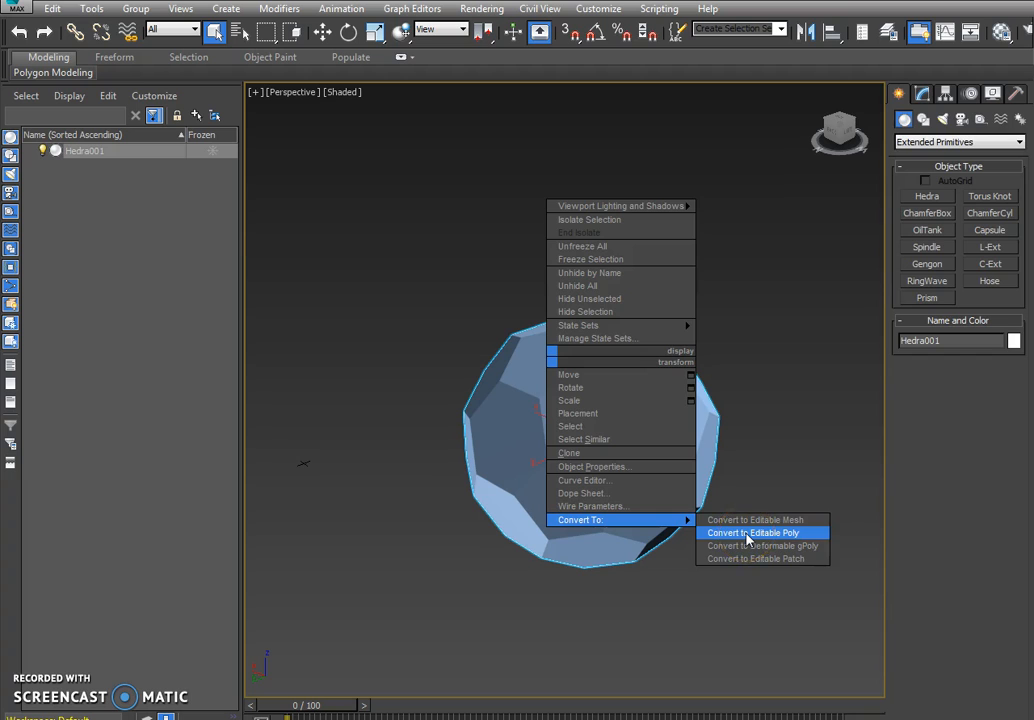
{"action": "left_click", "coordinate": [752, 532]}
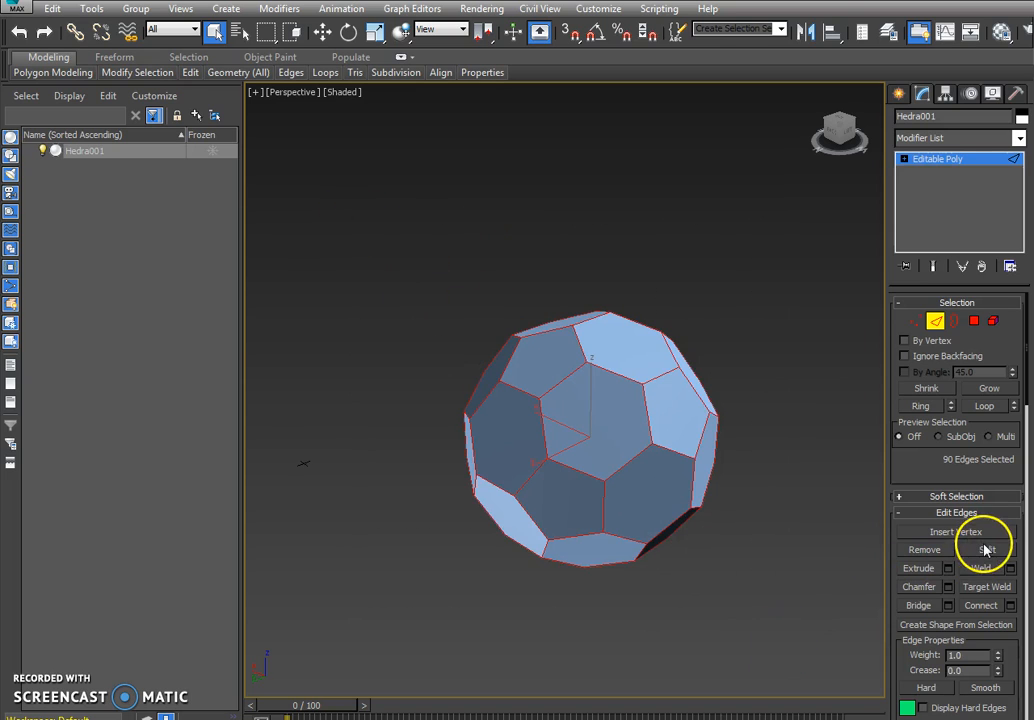
{"action": "left_click", "coordinate": [984, 550]}
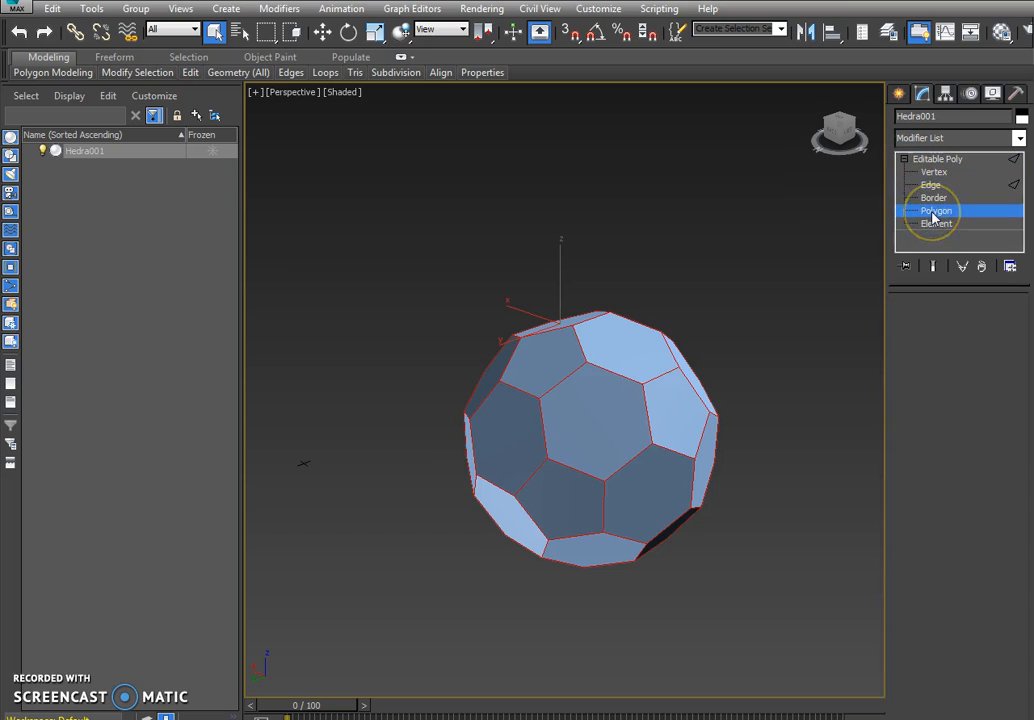
Apply a Tessellate modifier to all the ball's polygons and raise its iterations
{"action": "left_click", "coordinate": [936, 210]}
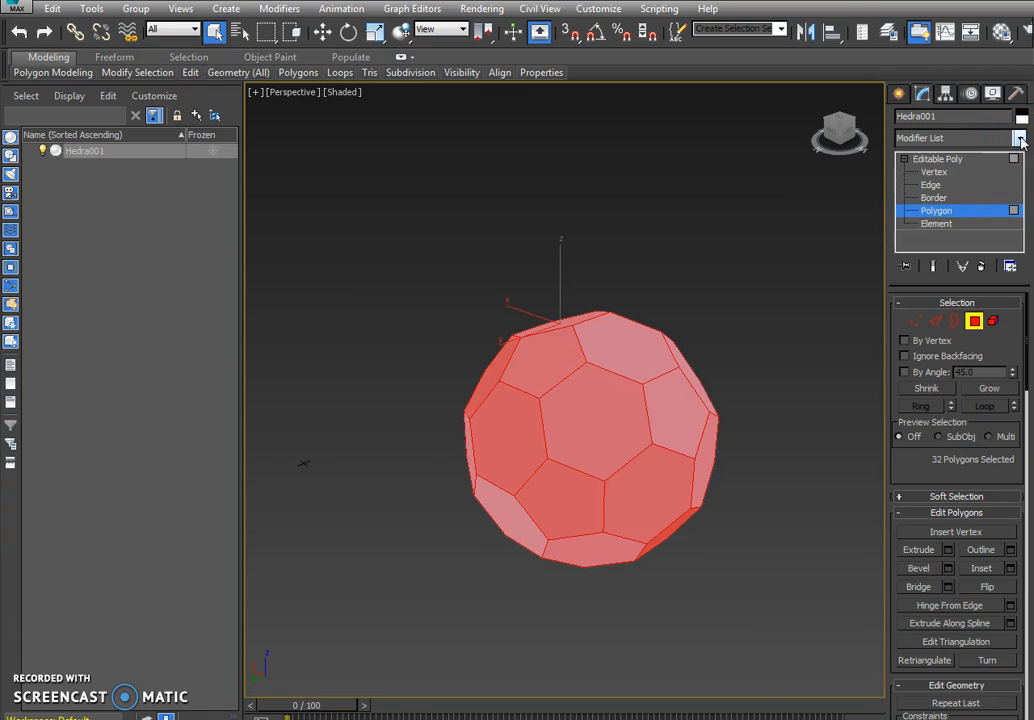
{"action": "left_click", "coordinate": [1020, 138]}
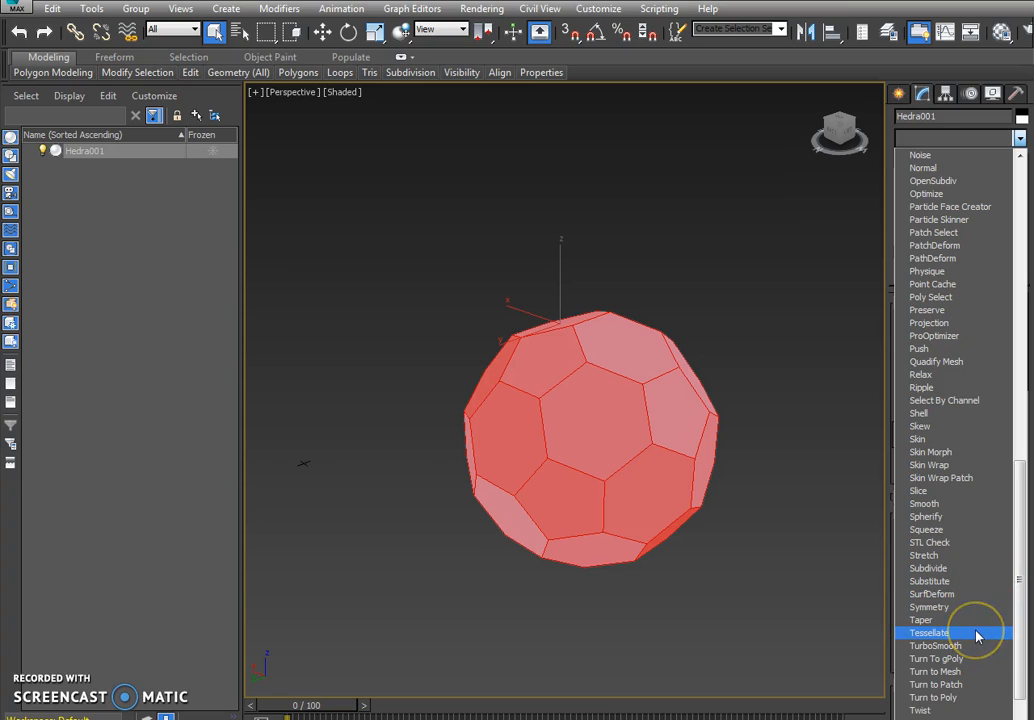
{"action": "left_click", "coordinate": [928, 632]}
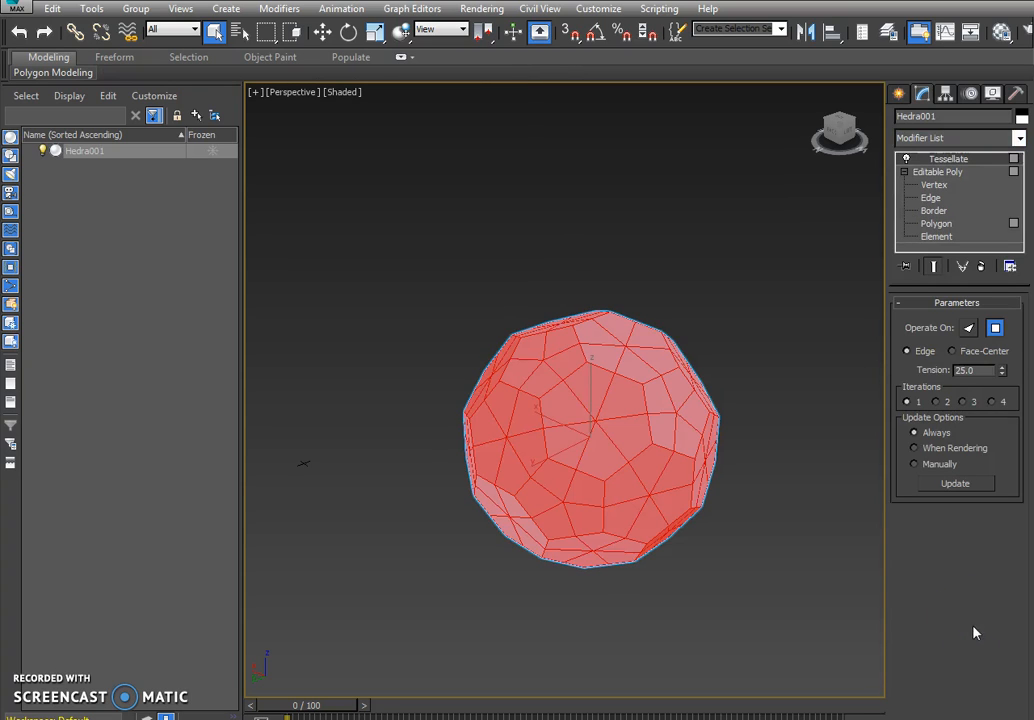
{"action": "mouse_move", "coordinate": [952, 578]}
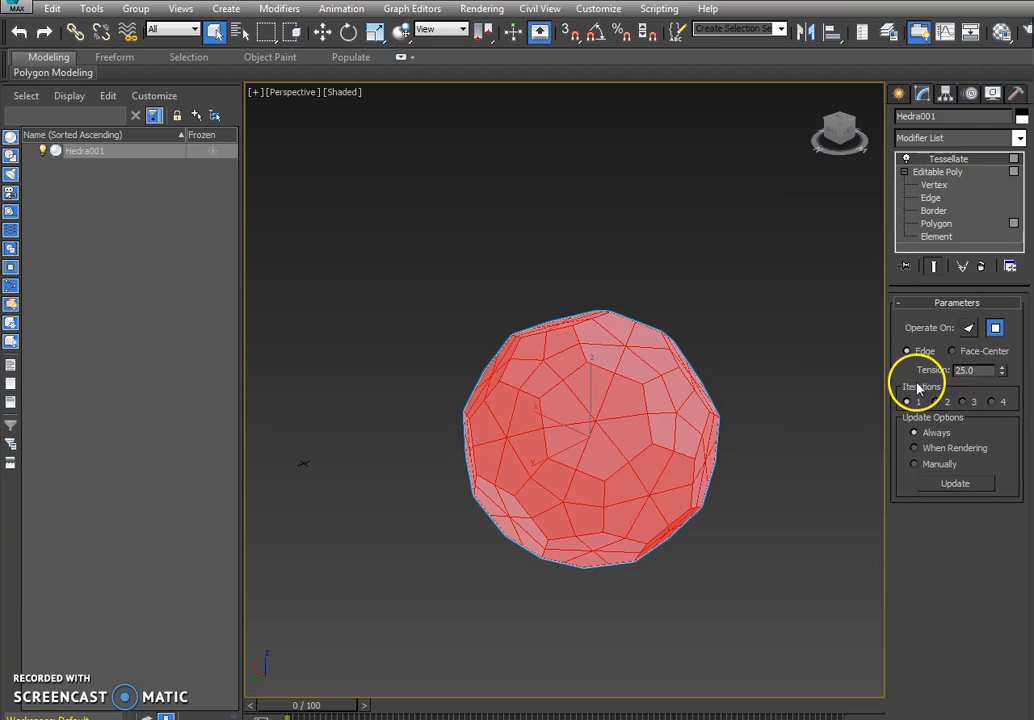
{"action": "left_click", "coordinate": [944, 400]}
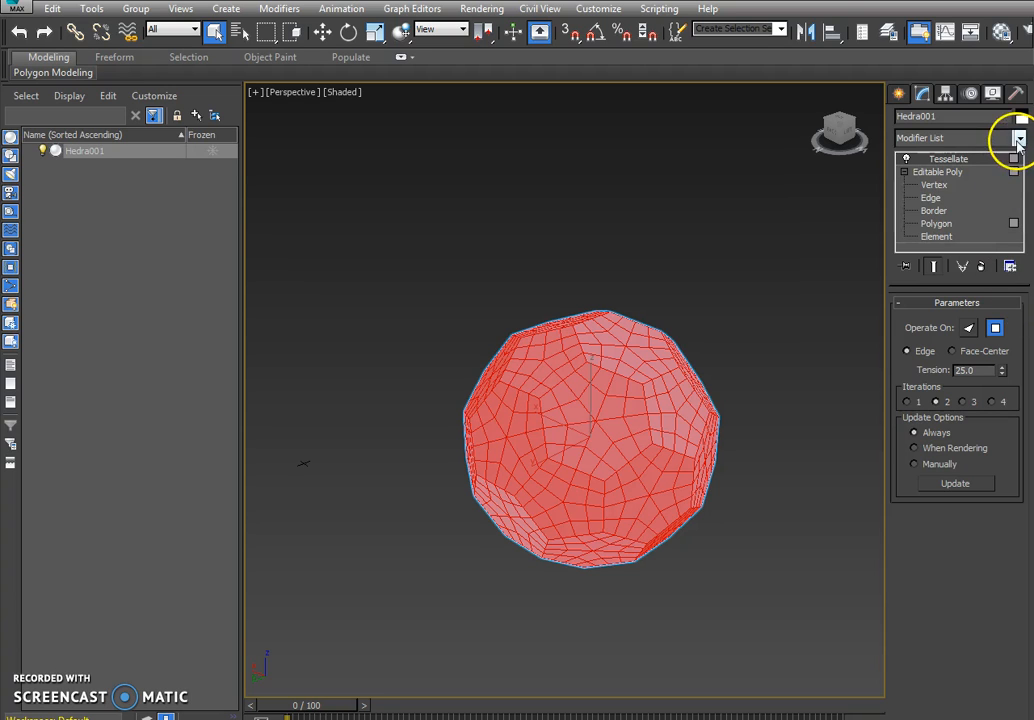
Add a Spherify modifier to round the ball, then an Edit Poly modifier above it
{"action": "left_click", "coordinate": [1020, 138]}
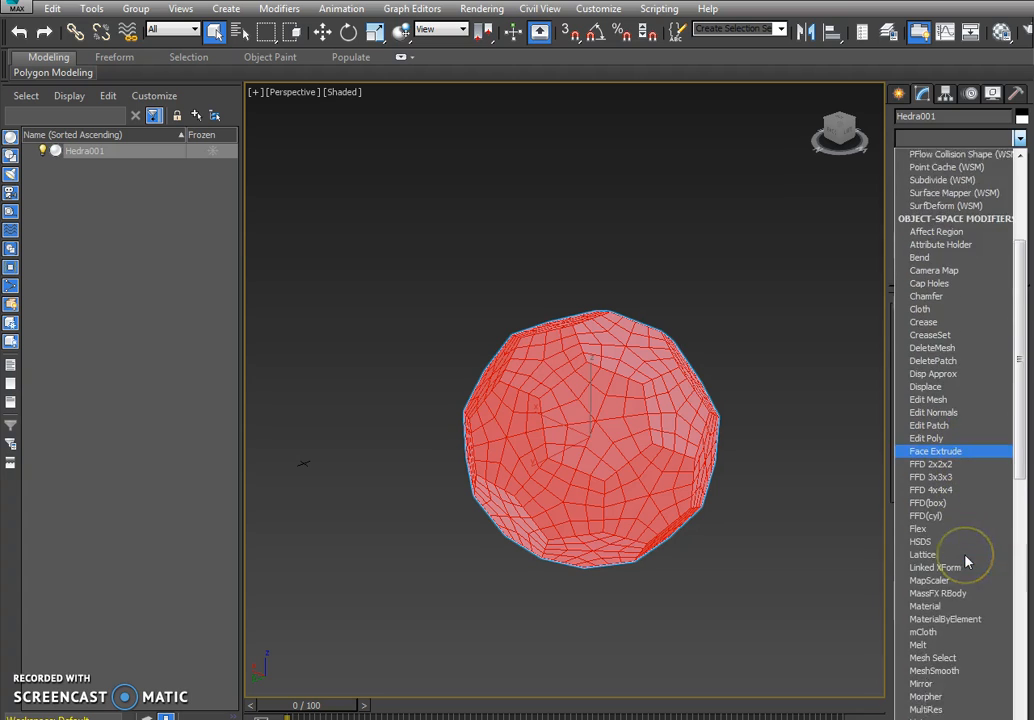
{"action": "scroll", "scroll_direction": "down", "scroll_amount": 3}
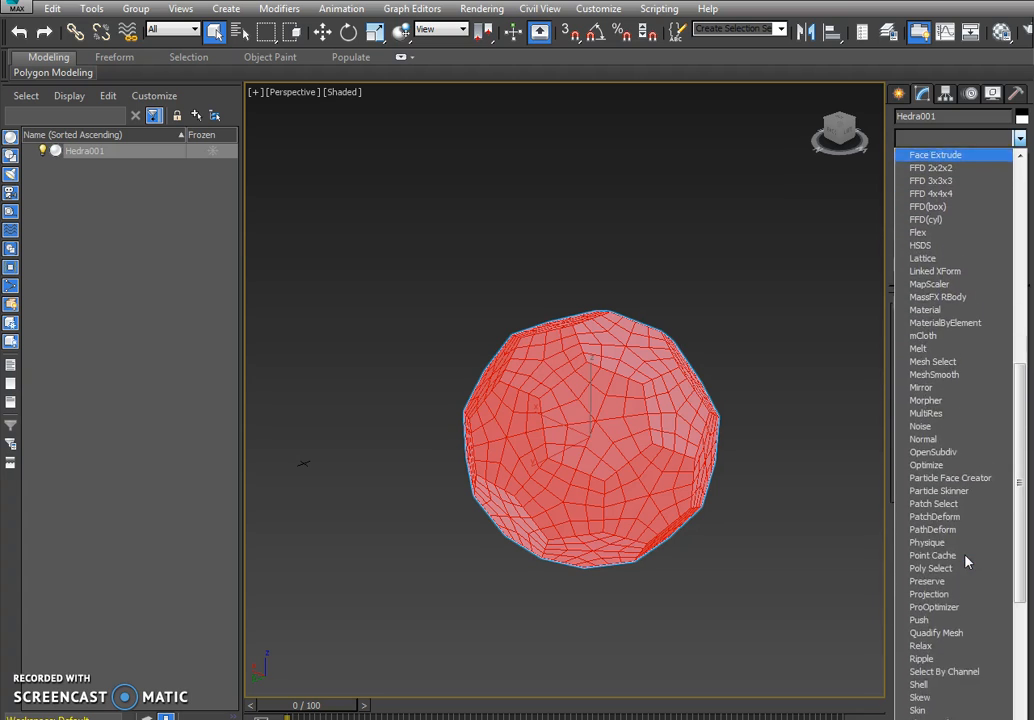
{"action": "scroll", "scroll_direction": "down", "scroll_amount": 3}
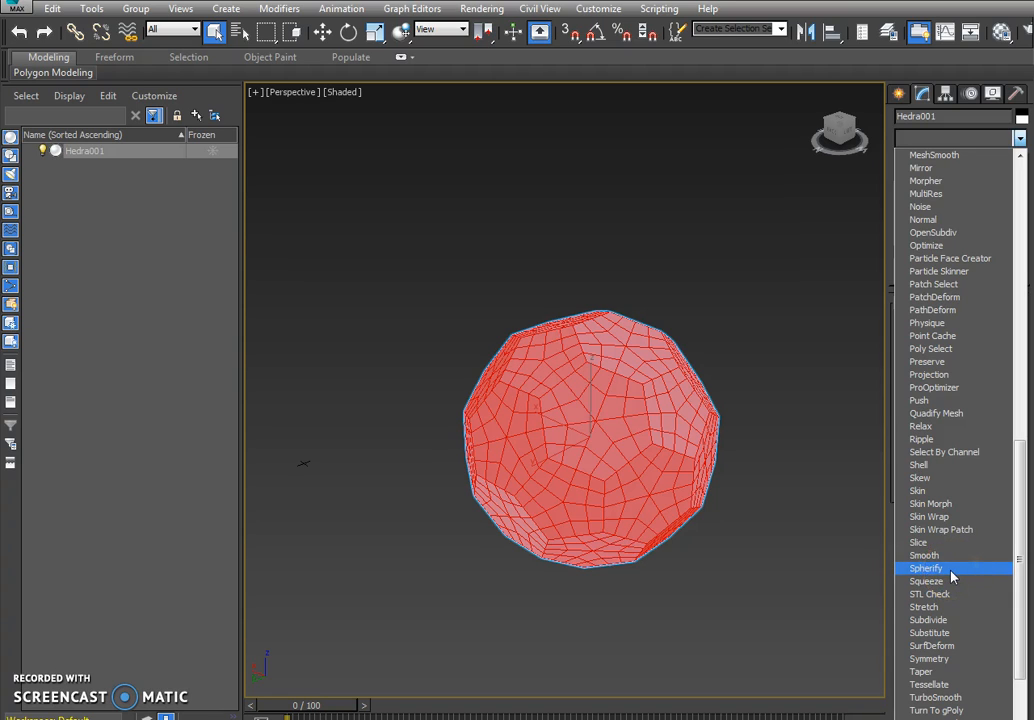
{"action": "left_click", "coordinate": [924, 568]}
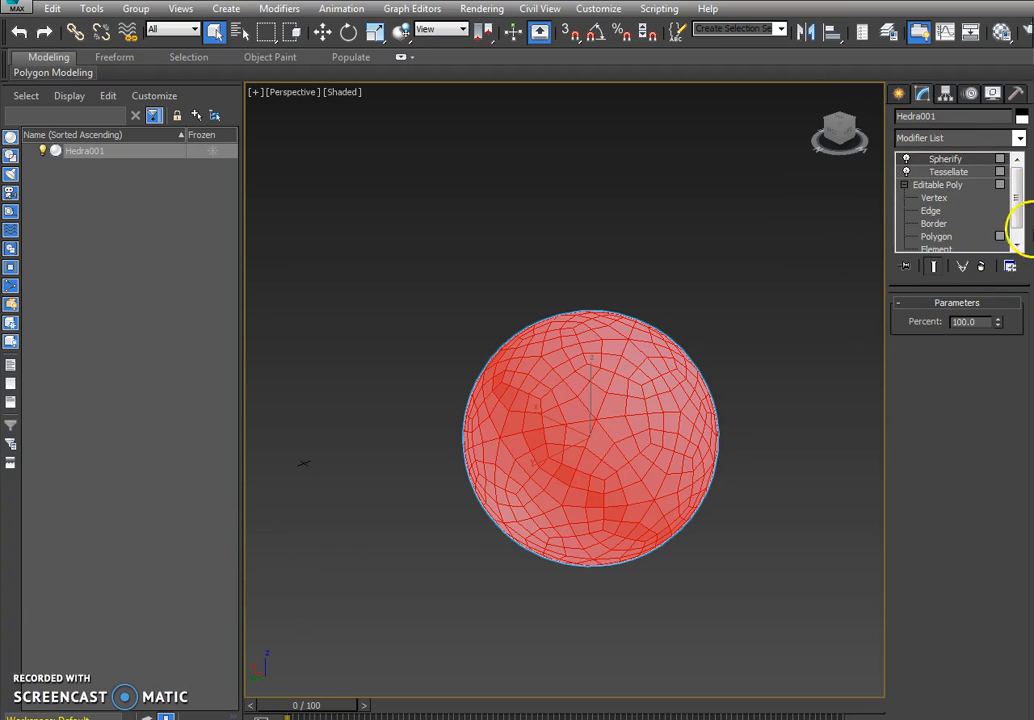
{"action": "left_click", "coordinate": [1018, 138]}
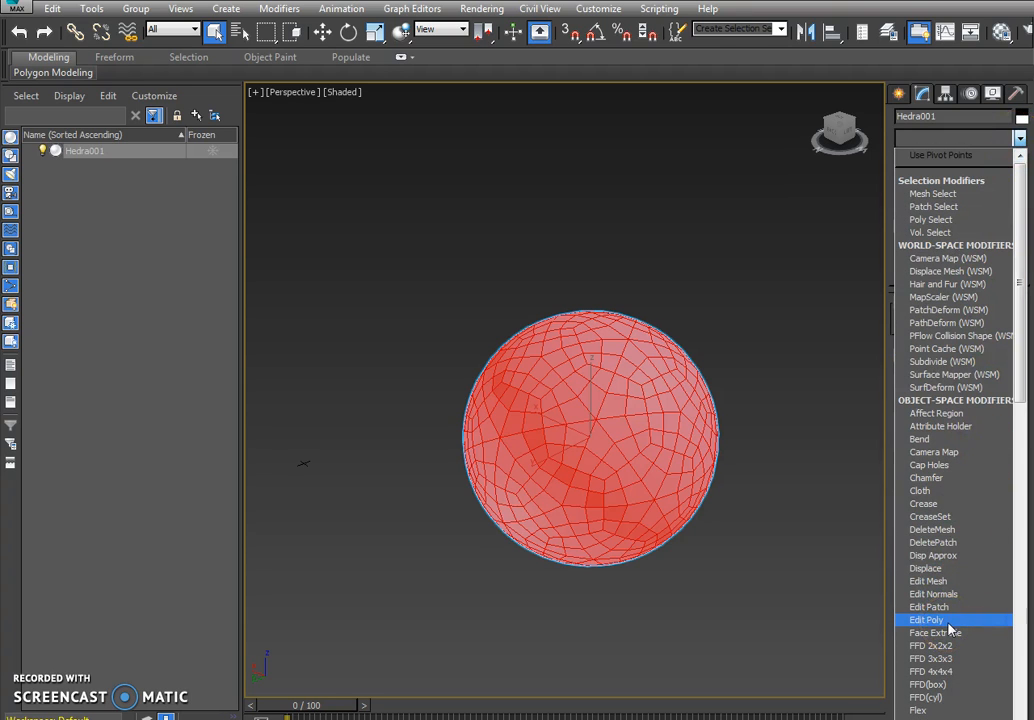
{"action": "left_click", "coordinate": [926, 620]}
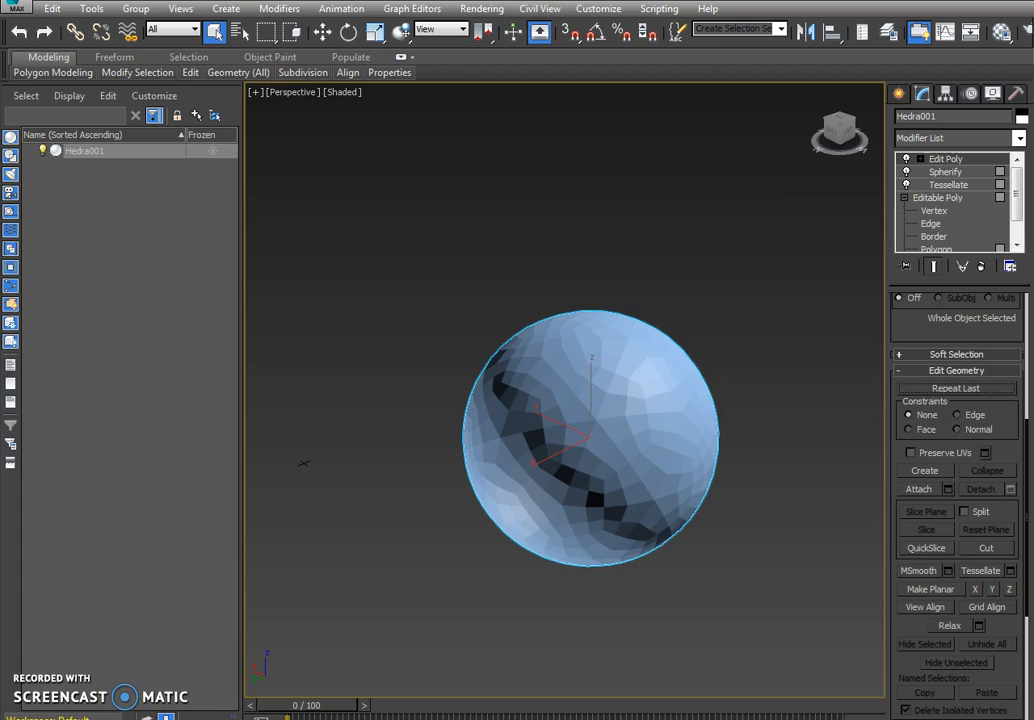
Bevel all polygons By Polygon, adjusting height and outline into raised soccer panels
{"action": "left_click", "coordinate": [944, 160]}
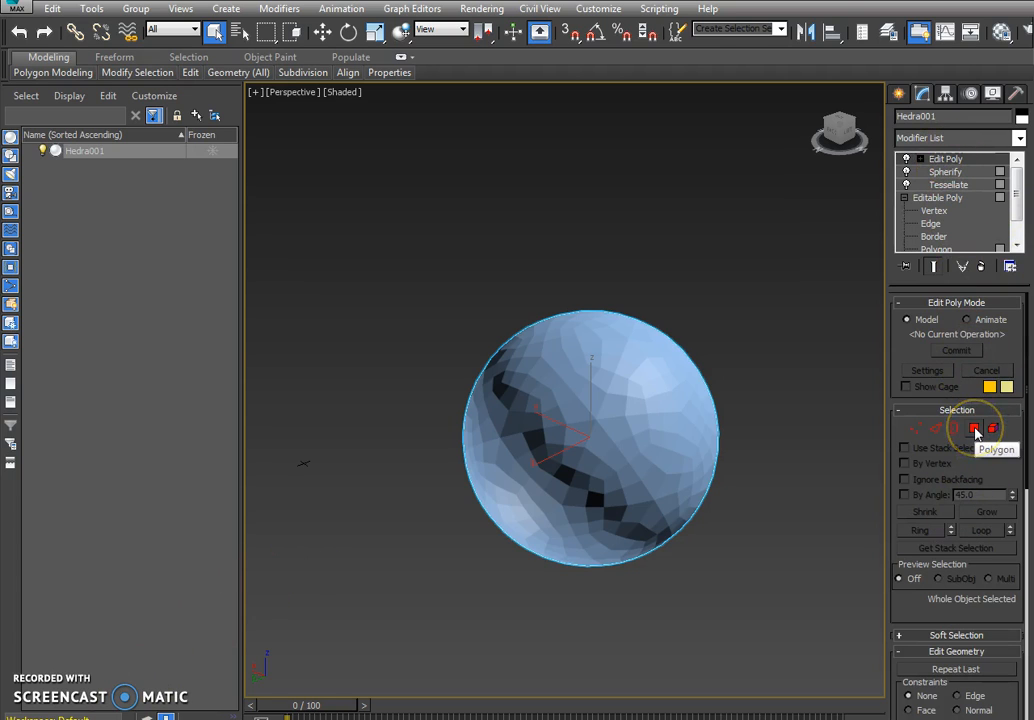
{"action": "left_click", "coordinate": [974, 428]}
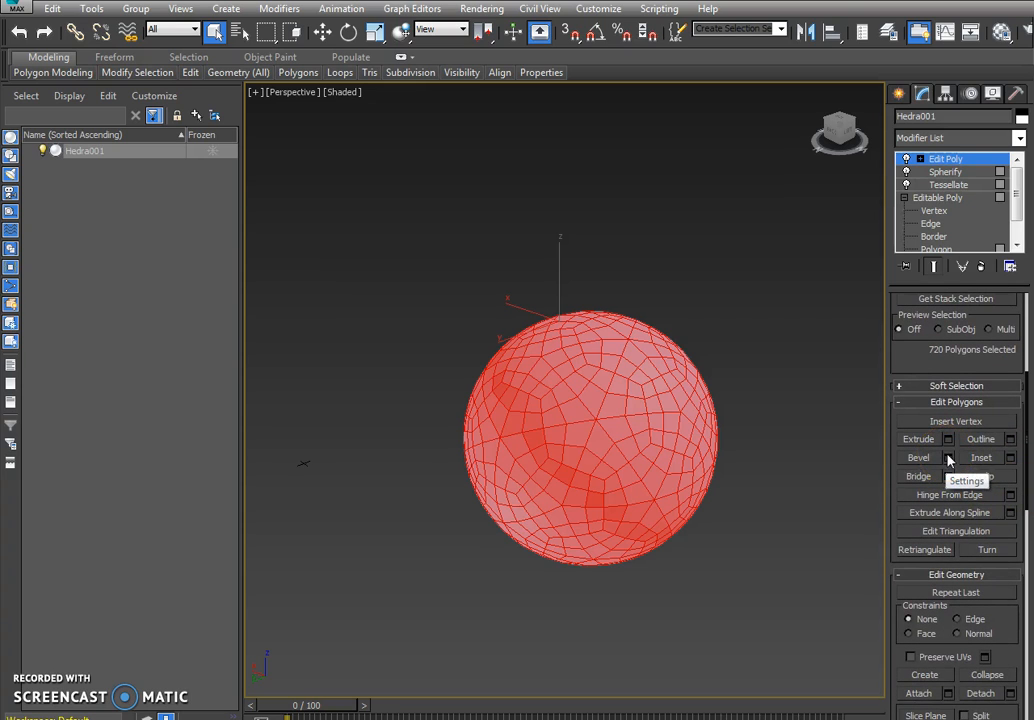
{"action": "left_click", "coordinate": [948, 456]}
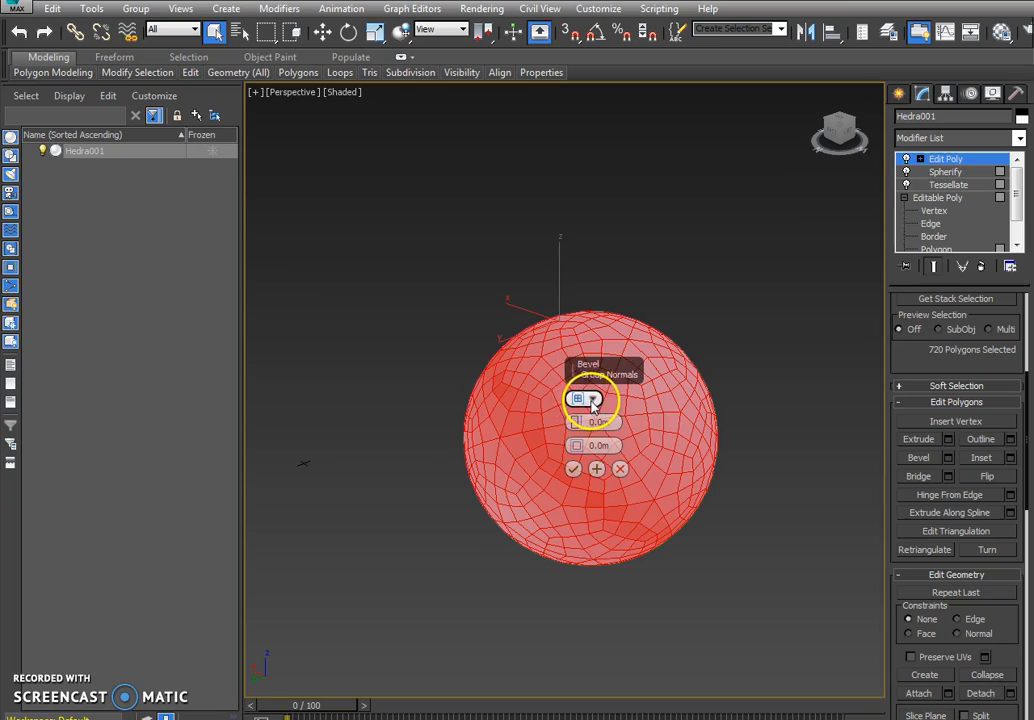
{"action": "left_click", "coordinate": [592, 400]}
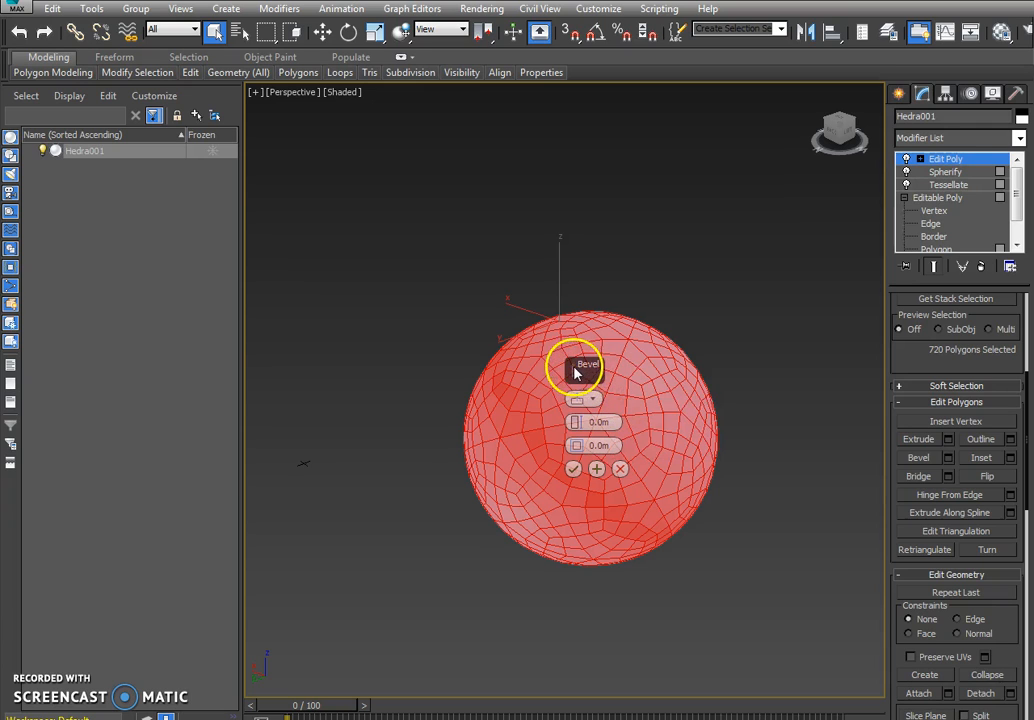
{"action": "left_click_drag", "start_coordinate": [588, 364], "coordinate": [816, 332]}
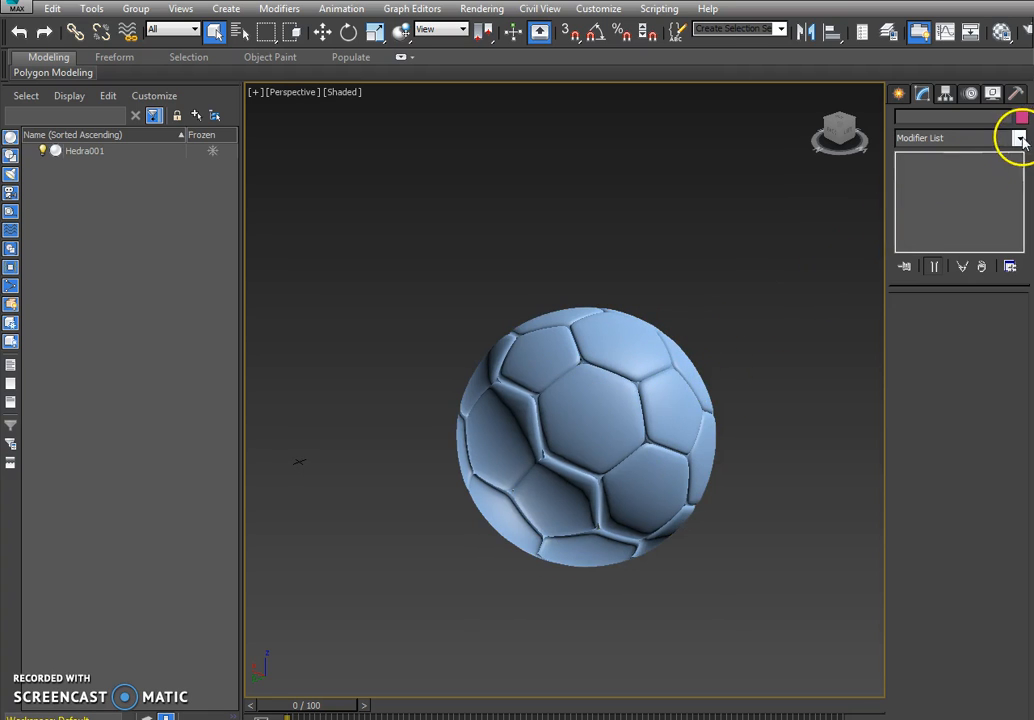
Add a MeshSmooth modifier to the ball and adjust its render iteration settings
{"action": "left_click", "coordinate": [1020, 138]}
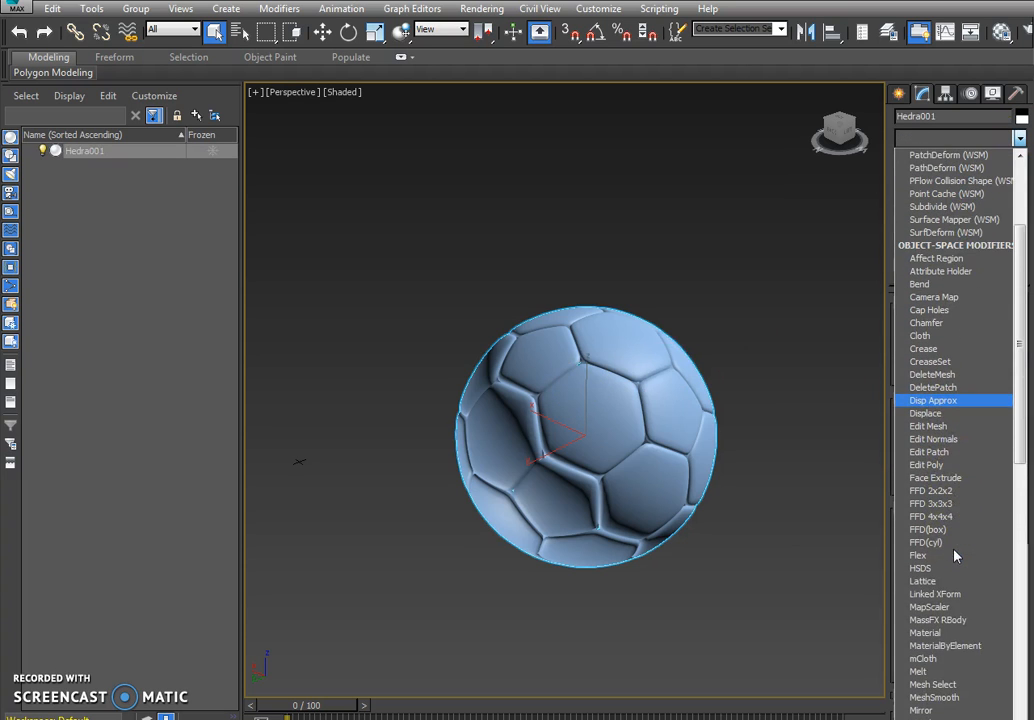
{"action": "scroll", "scroll_direction": "down", "scroll_amount": 3}
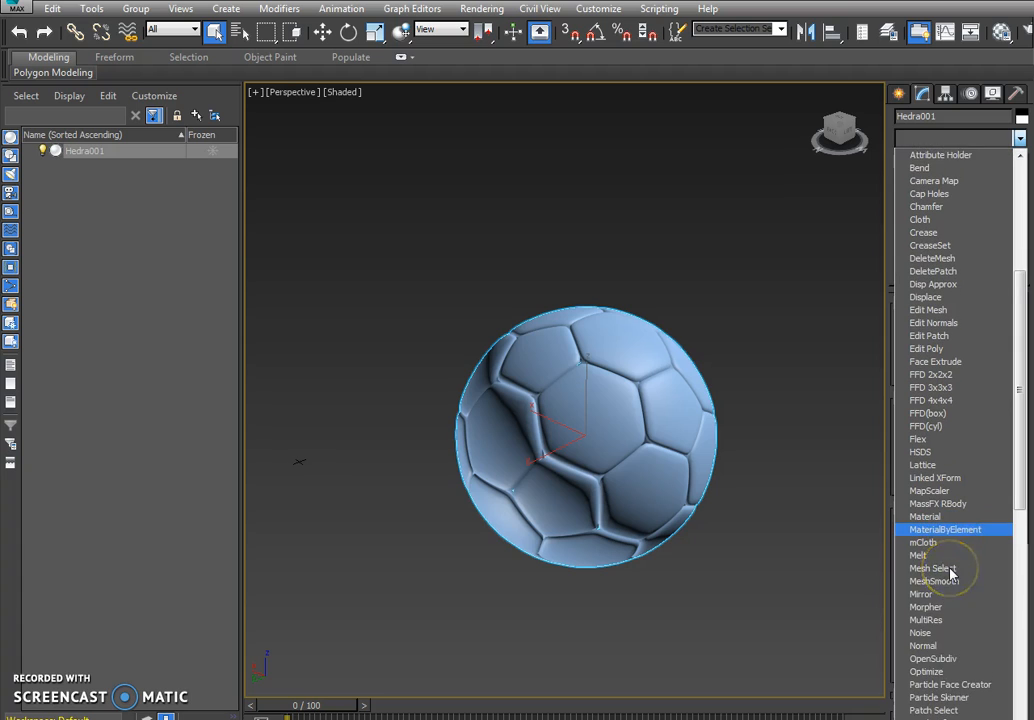
{"action": "left_click", "coordinate": [932, 580]}
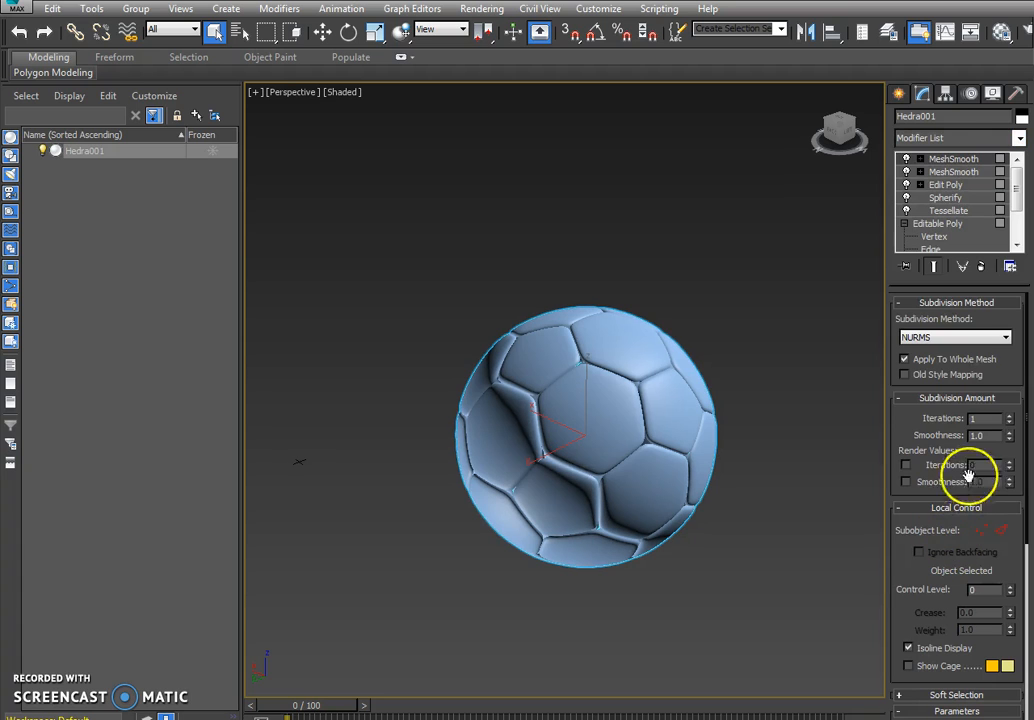
{"action": "left_click", "coordinate": [952, 336]}
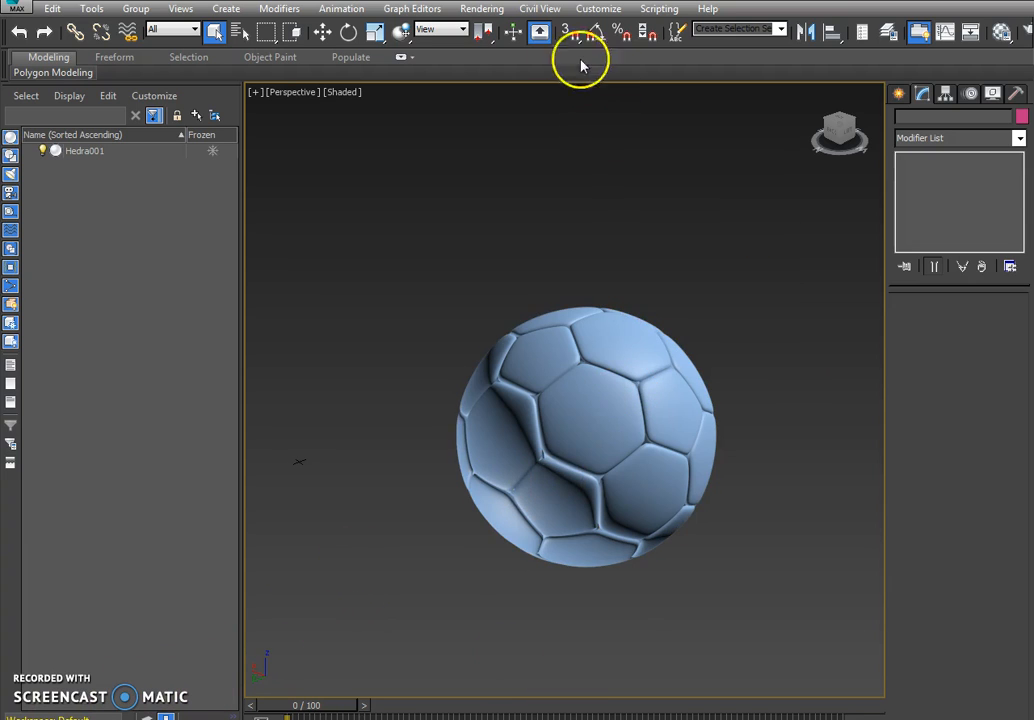
Run a production test render of the smoothed ball
{"action": "left_click", "coordinate": [488, 32]}
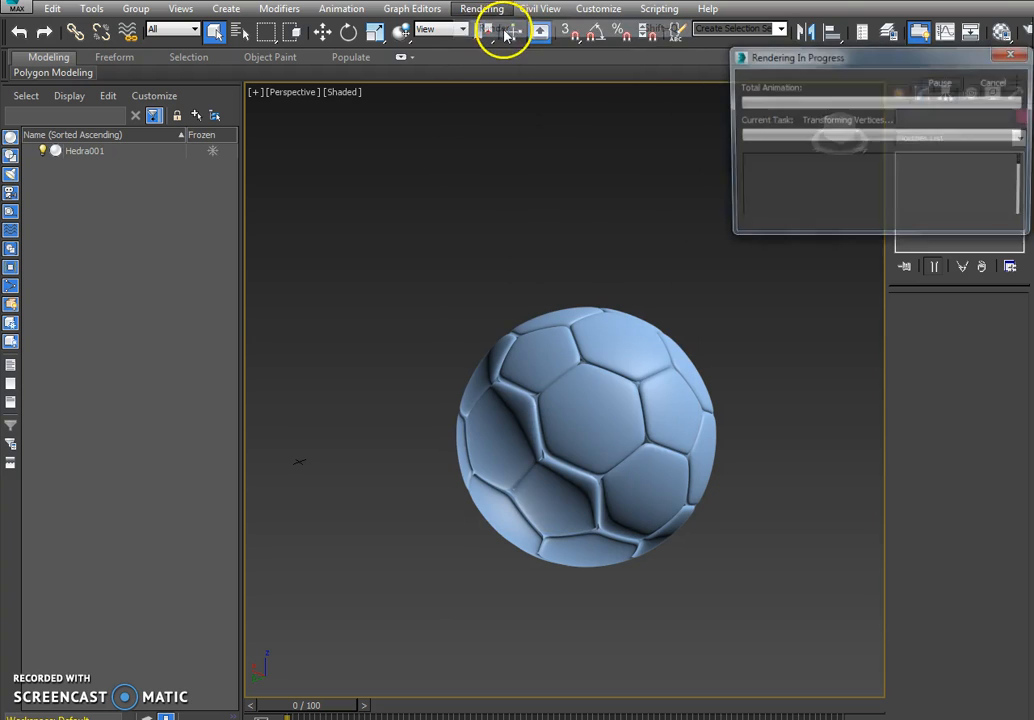
{"action": "left_click", "coordinate": [488, 32]}
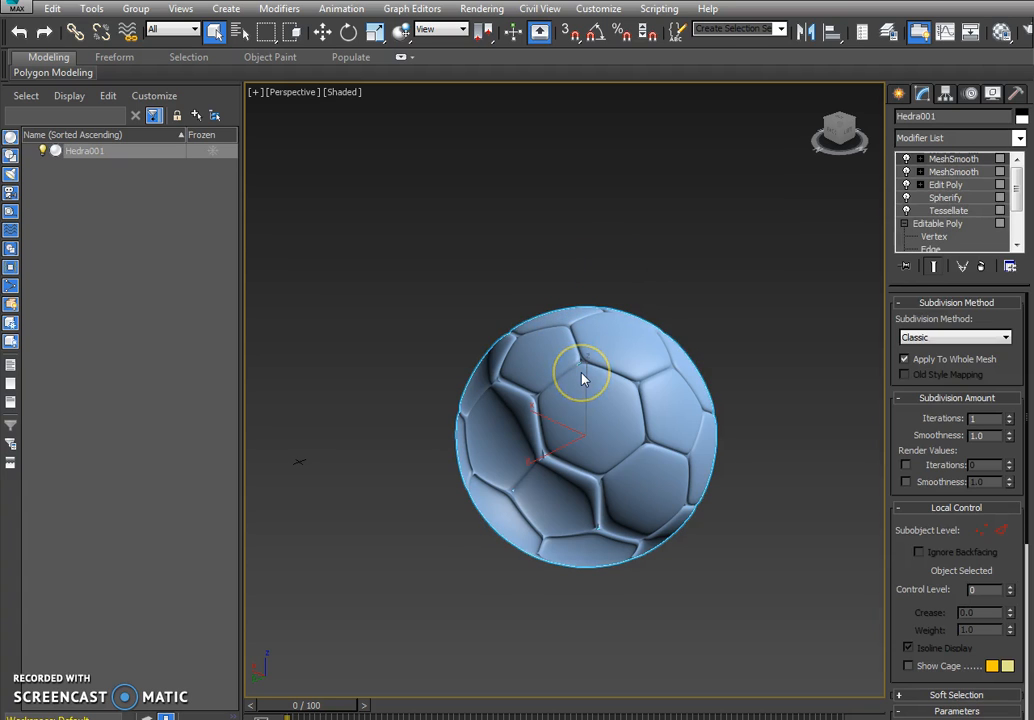
Collapse the ball to an Editable Poly and Ctrl-select its pentagon patches around the ball
{"action": "right_click", "coordinate": [584, 378]}
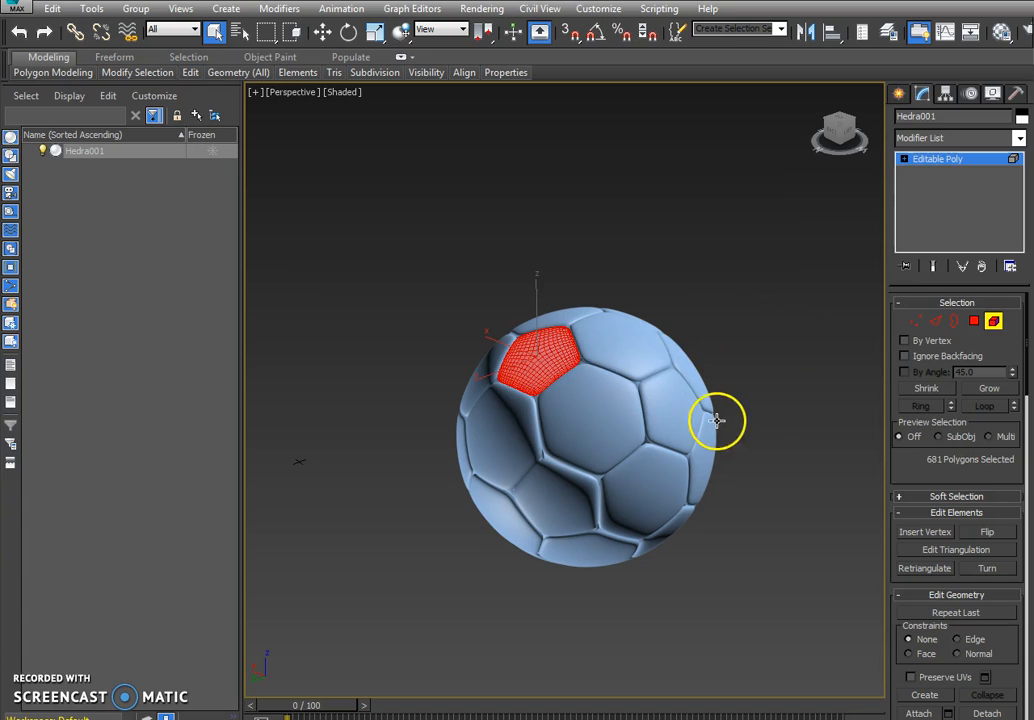
{"action": "left_click", "coordinate": [564, 500]}
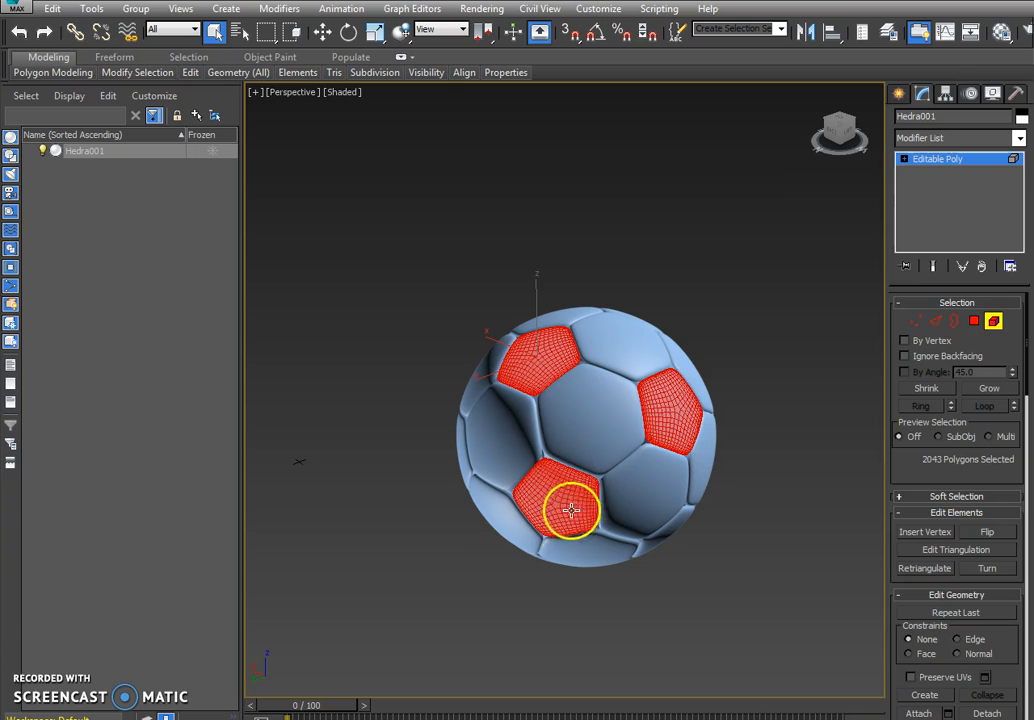
{"action": "mouse_move", "coordinate": [580, 528]}
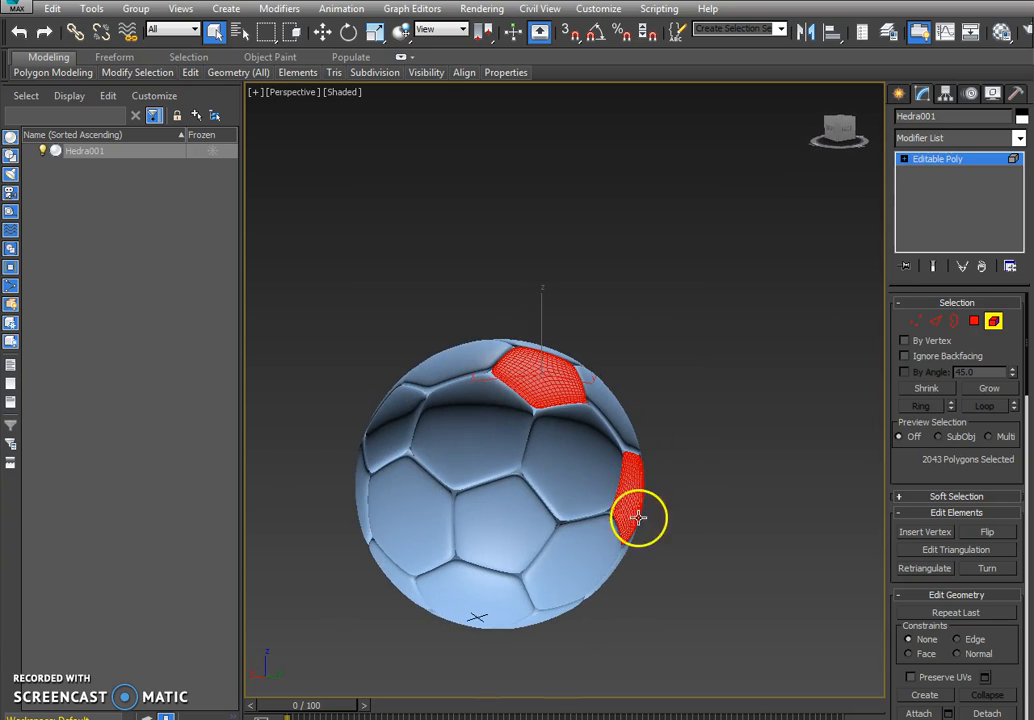
{"action": "left_click", "coordinate": [400, 424]}
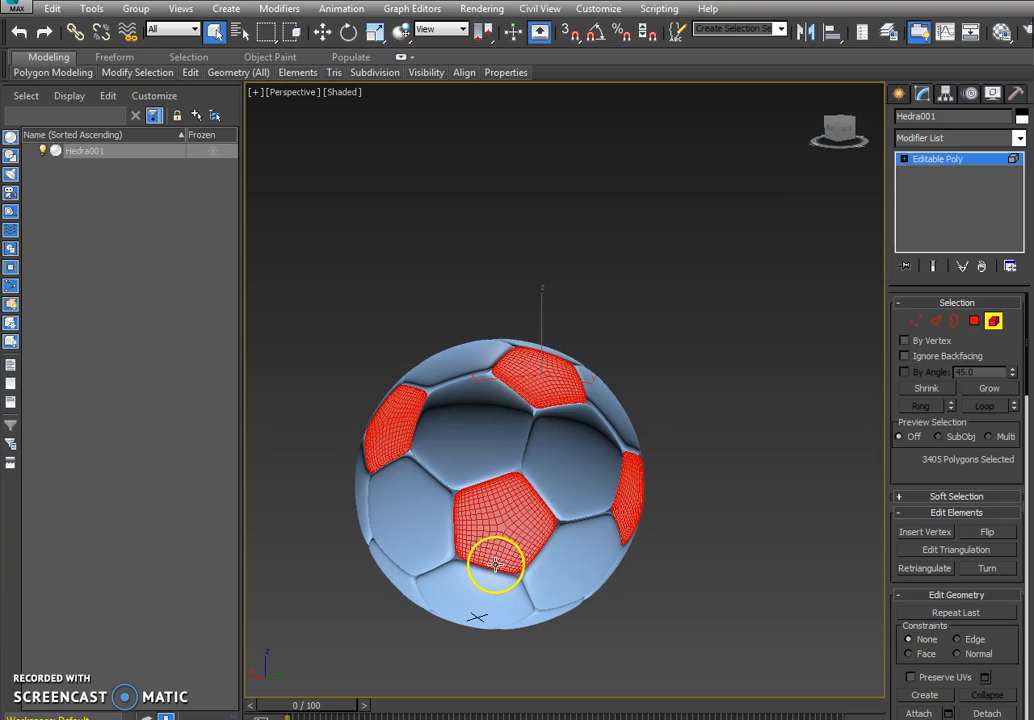
{"action": "left_click_drag", "start_coordinate": [496, 564], "coordinate": [536, 510]}
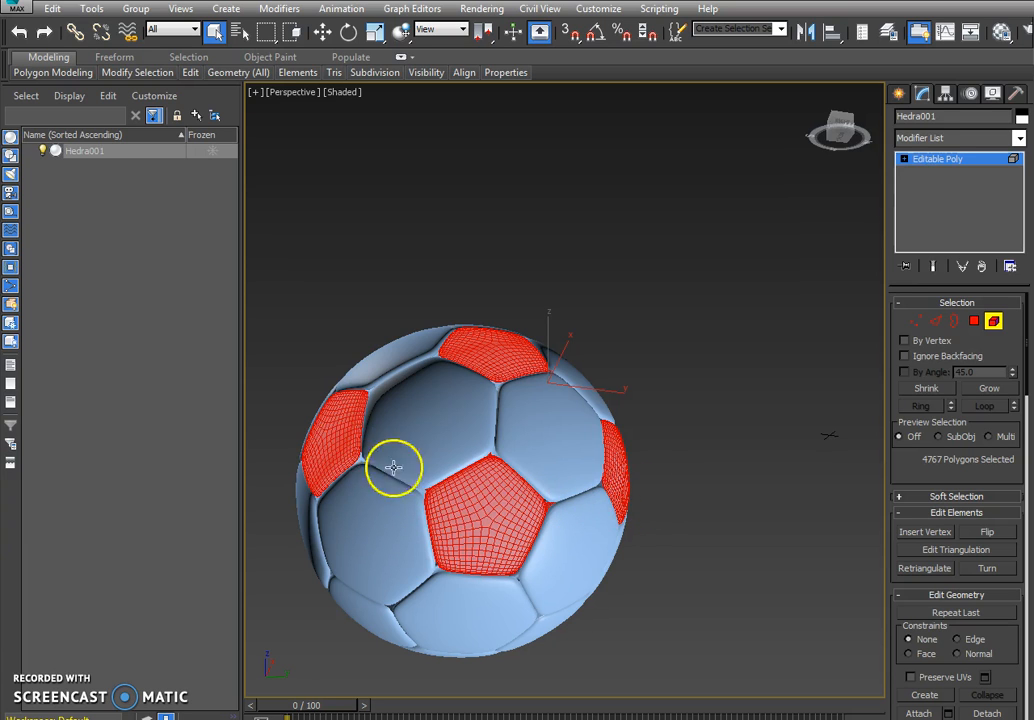
{"action": "left_click_drag", "start_coordinate": [392, 468], "coordinate": [588, 548]}
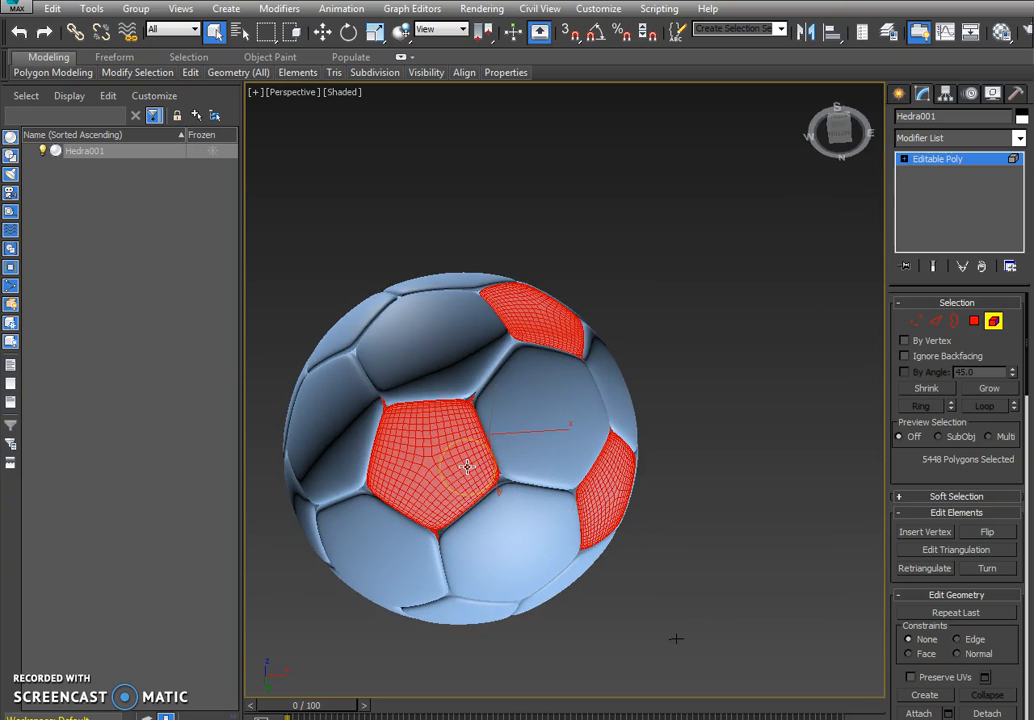
{"action": "left_click_drag", "start_coordinate": [468, 468], "coordinate": [580, 560]}
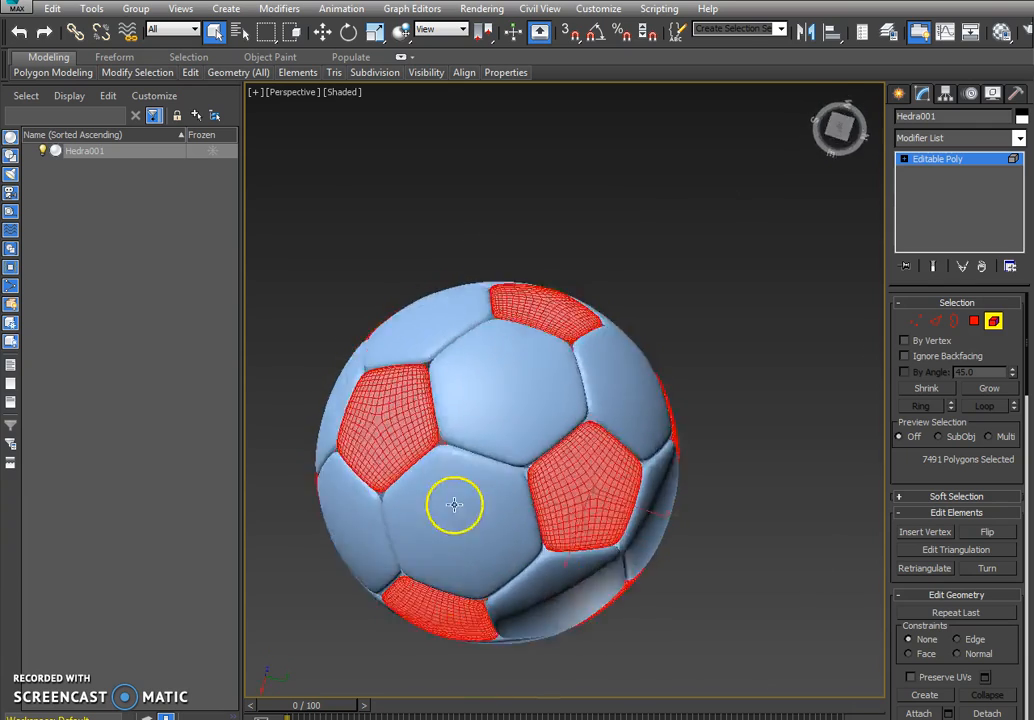
{"action": "left_click_drag", "start_coordinate": [456, 504], "coordinate": [490, 438]}
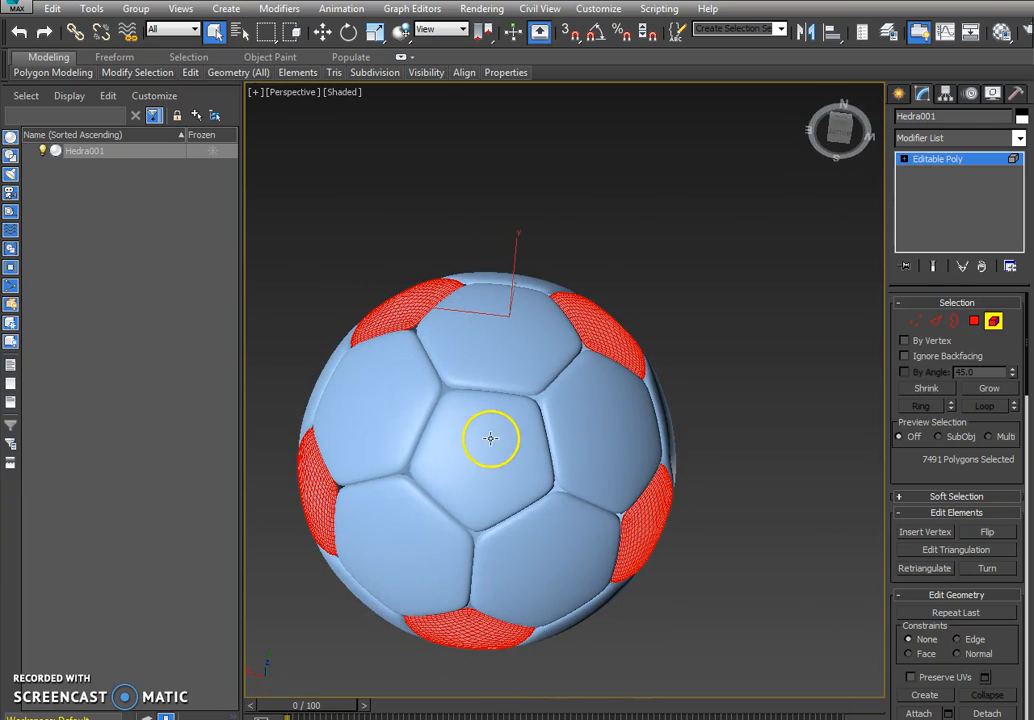
{"action": "left_click", "coordinate": [490, 438]}
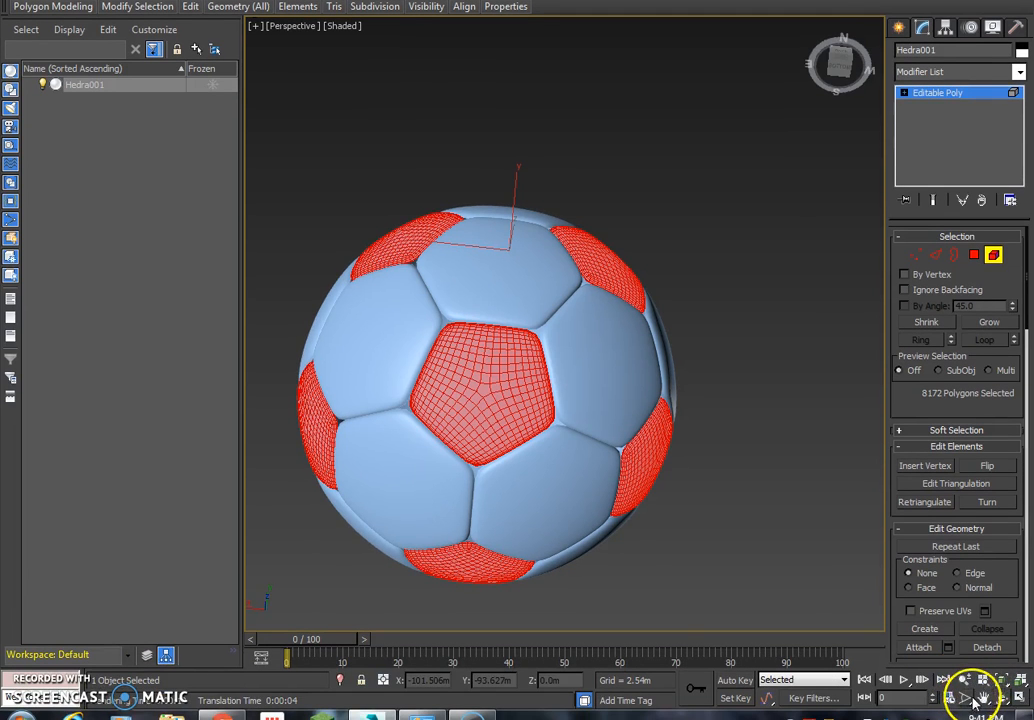
{"action": "left_click", "coordinate": [998, 690]}
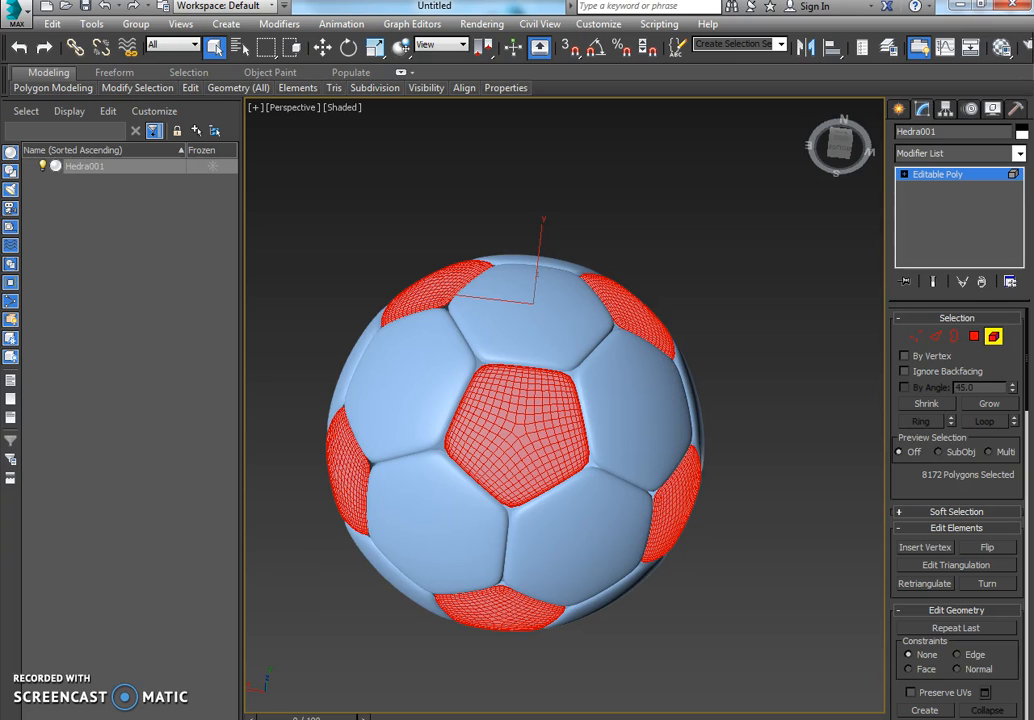
Bring up the Compact Material Editor from the Rendering menu
{"action": "left_click", "coordinate": [484, 24]}
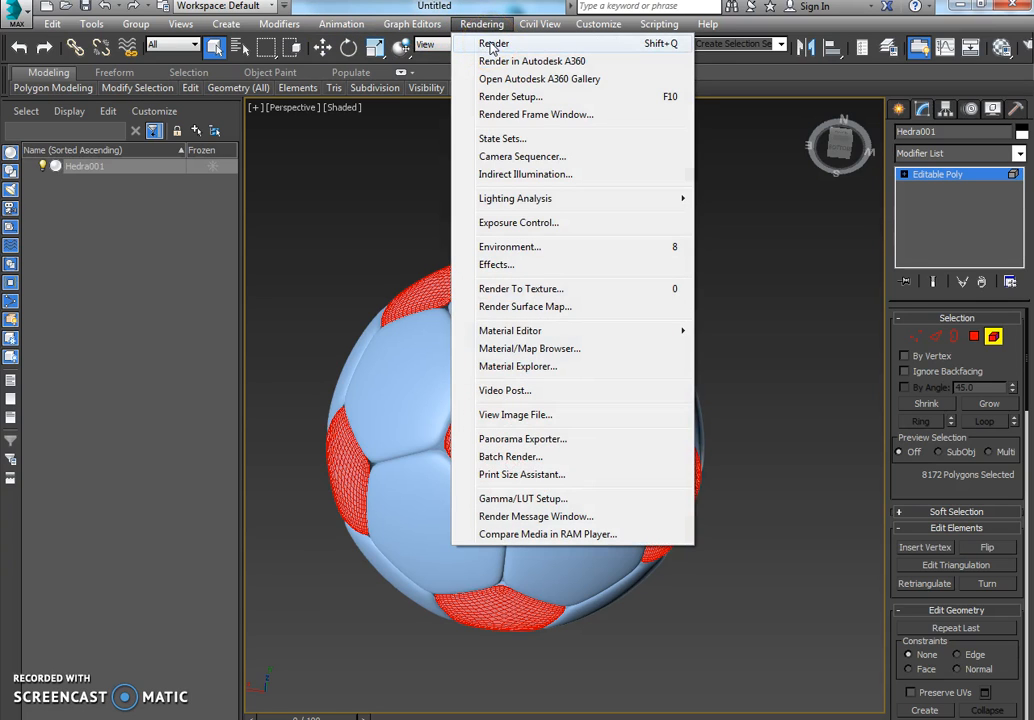
{"action": "mouse_move", "coordinate": [510, 330]}
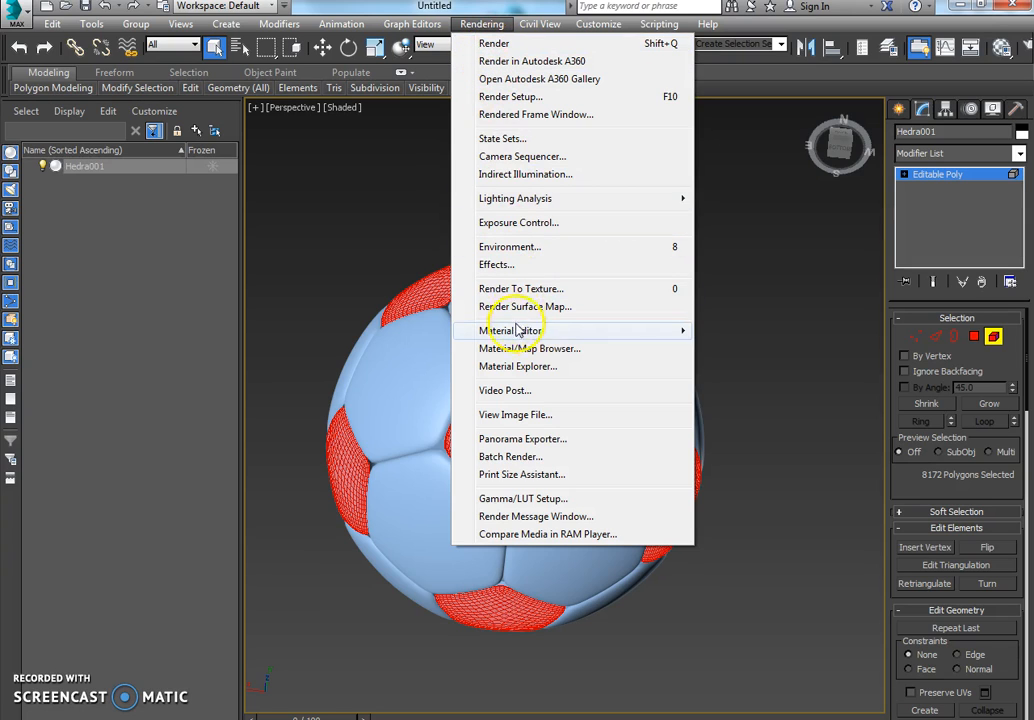
{"action": "mouse_move", "coordinate": [510, 330]}
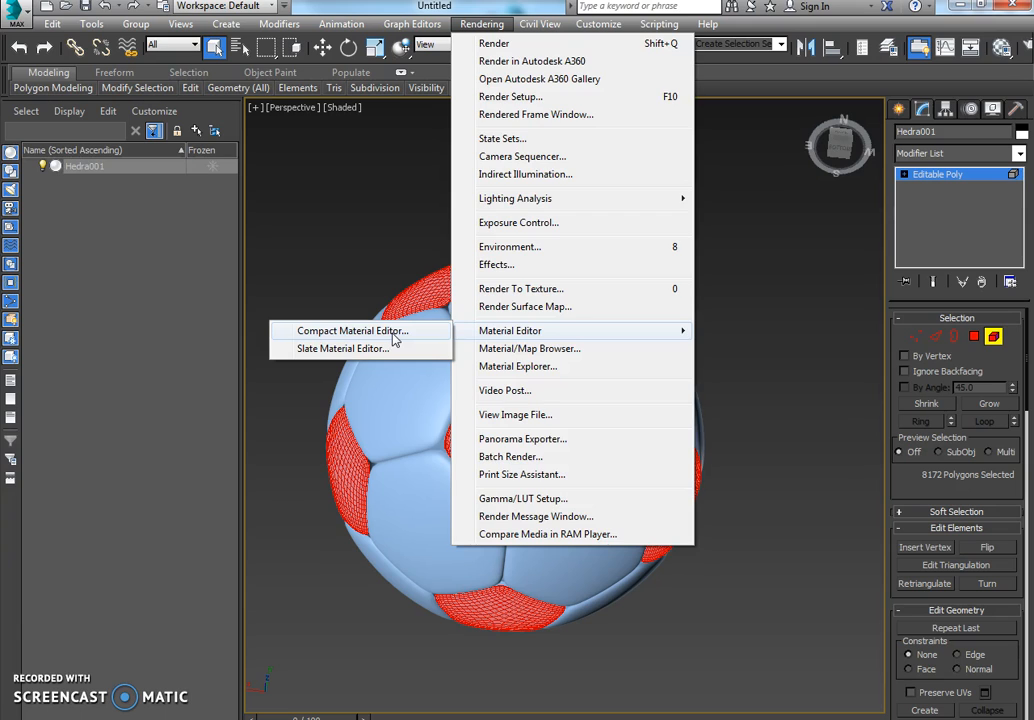
{"action": "left_click", "coordinate": [352, 330]}
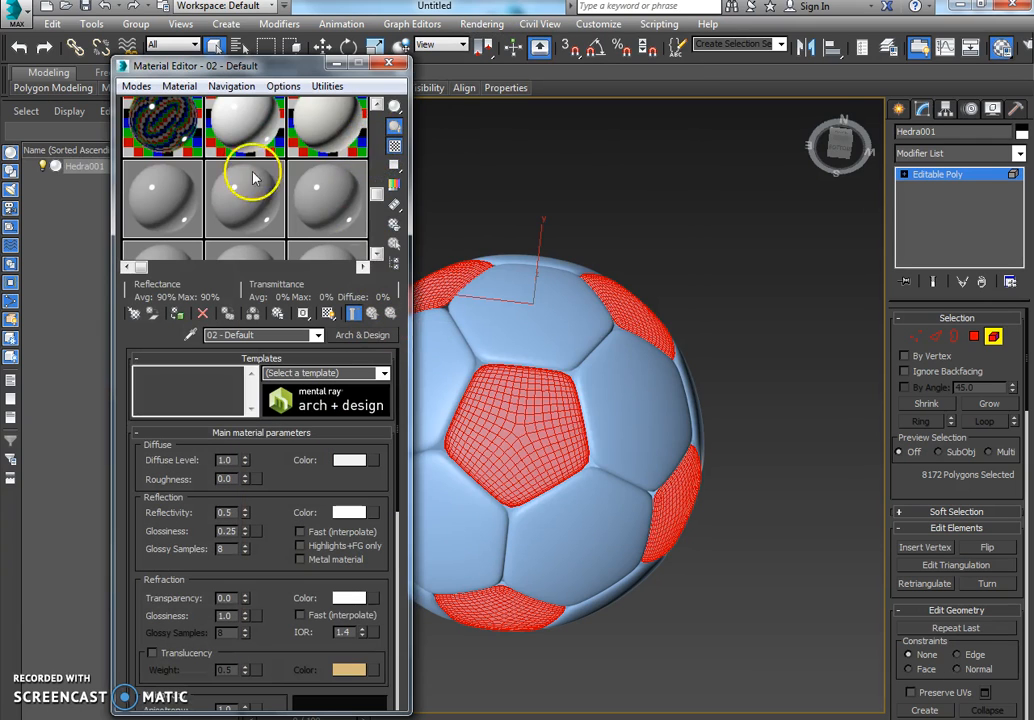
{"action": "mouse_move", "coordinate": [164, 200]}
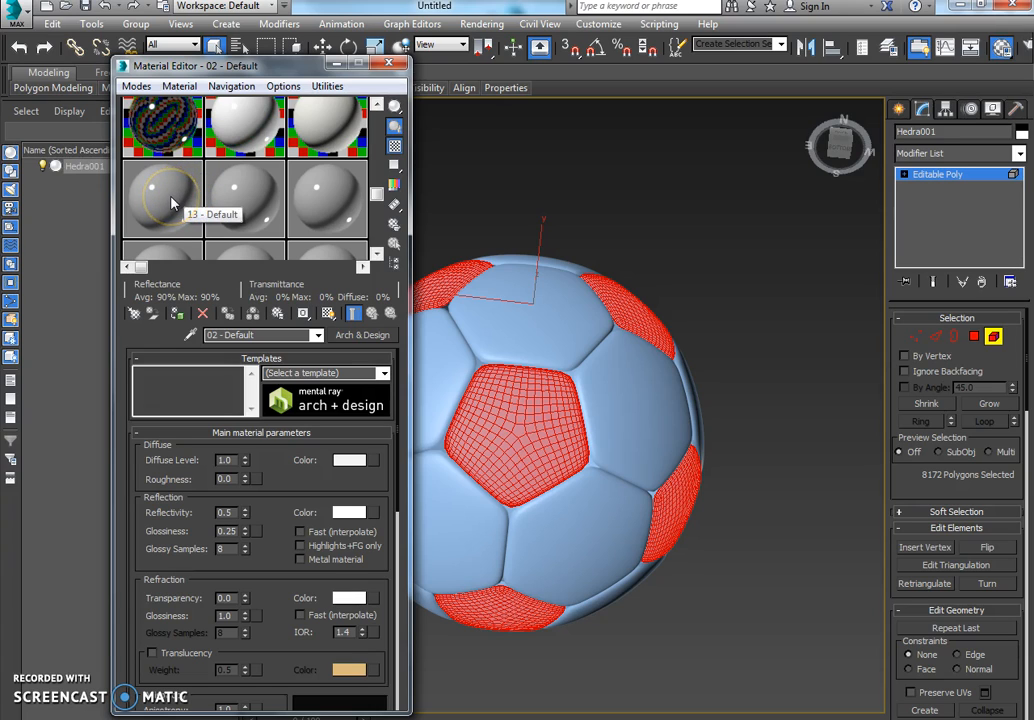
Pick an unused sample slot for the hexagon panels and bring up its Diffuse colour chooser
{"action": "left_click", "coordinate": [162, 200]}
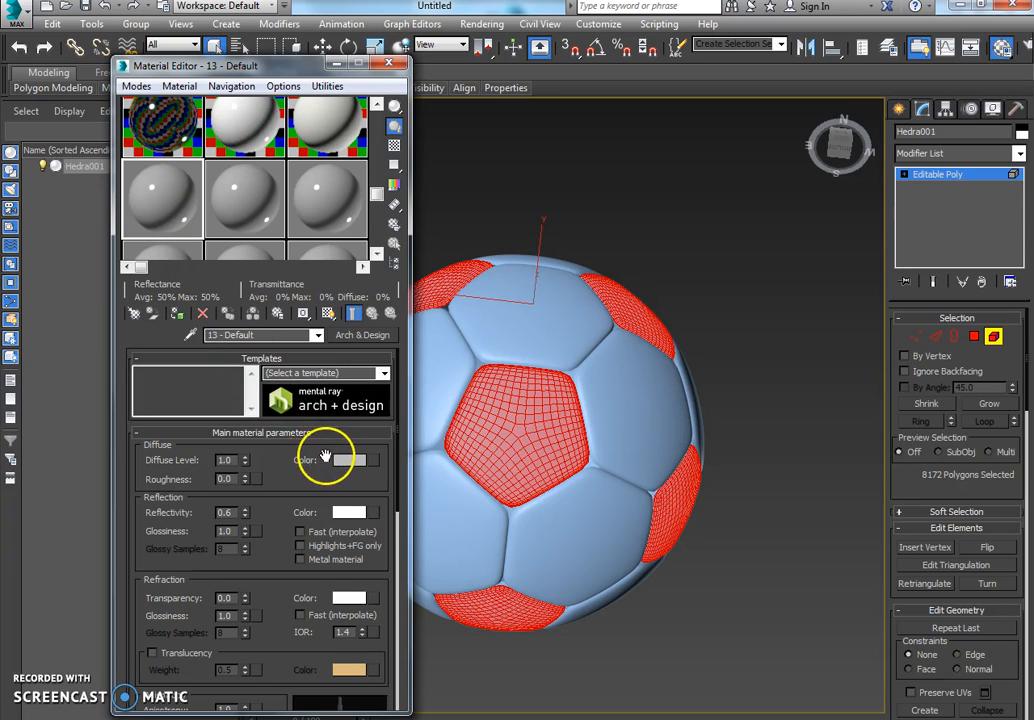
{"action": "mouse_move", "coordinate": [356, 462]}
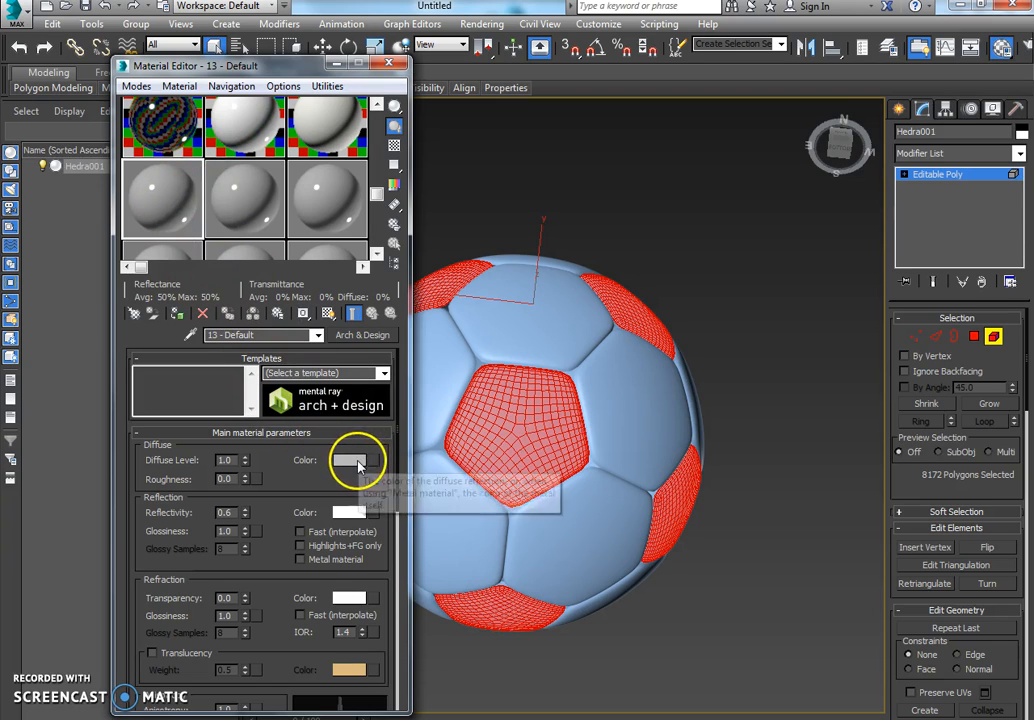
{"action": "left_click", "coordinate": [348, 458]}
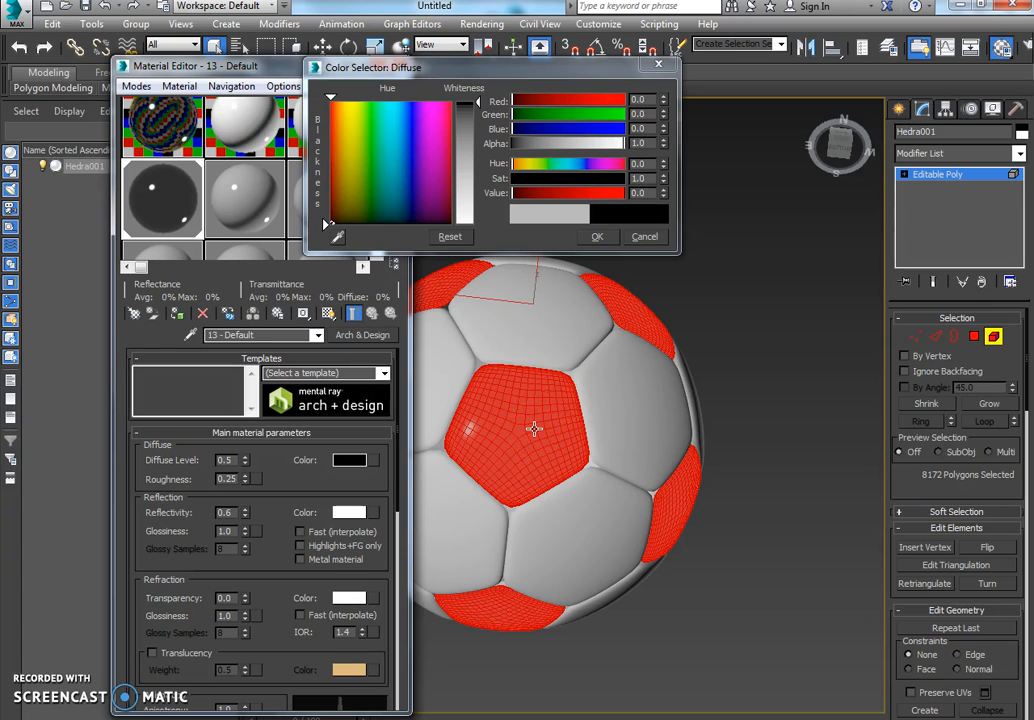
{"action": "mouse_move", "coordinate": [500, 312]}
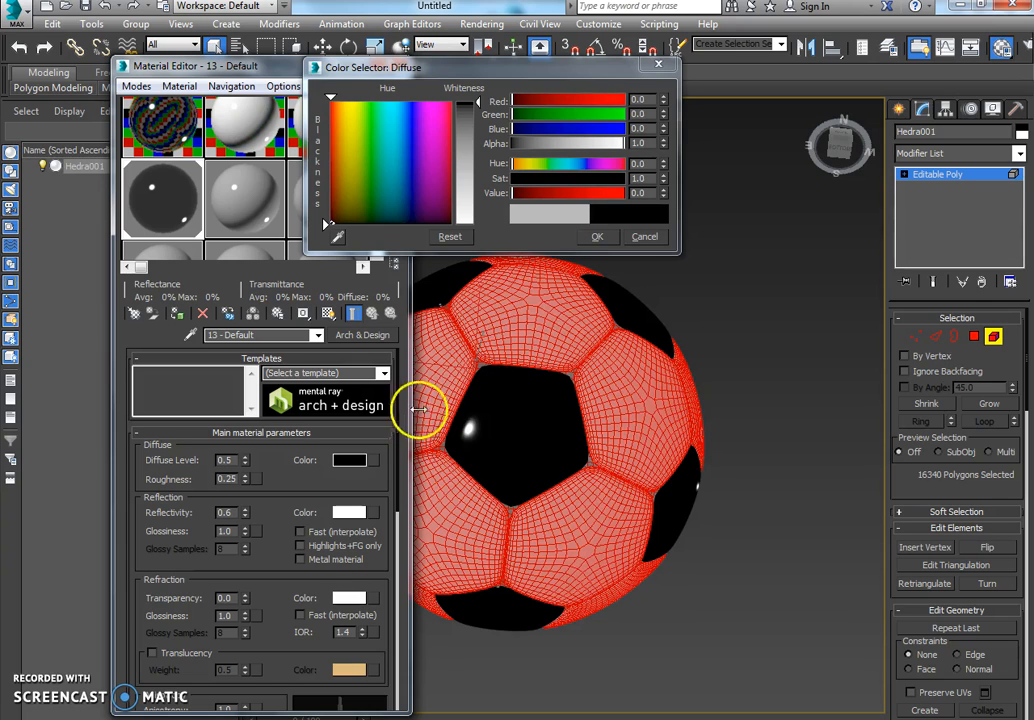
{"action": "mouse_move", "coordinate": [492, 414]}
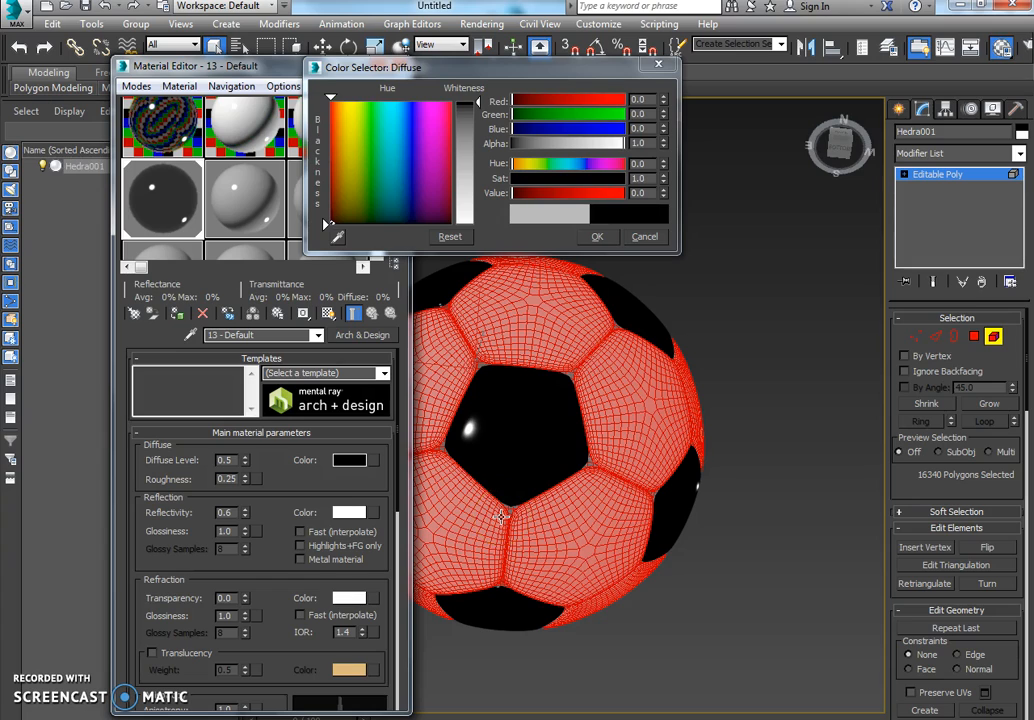
{"action": "mouse_move", "coordinate": [716, 84]}
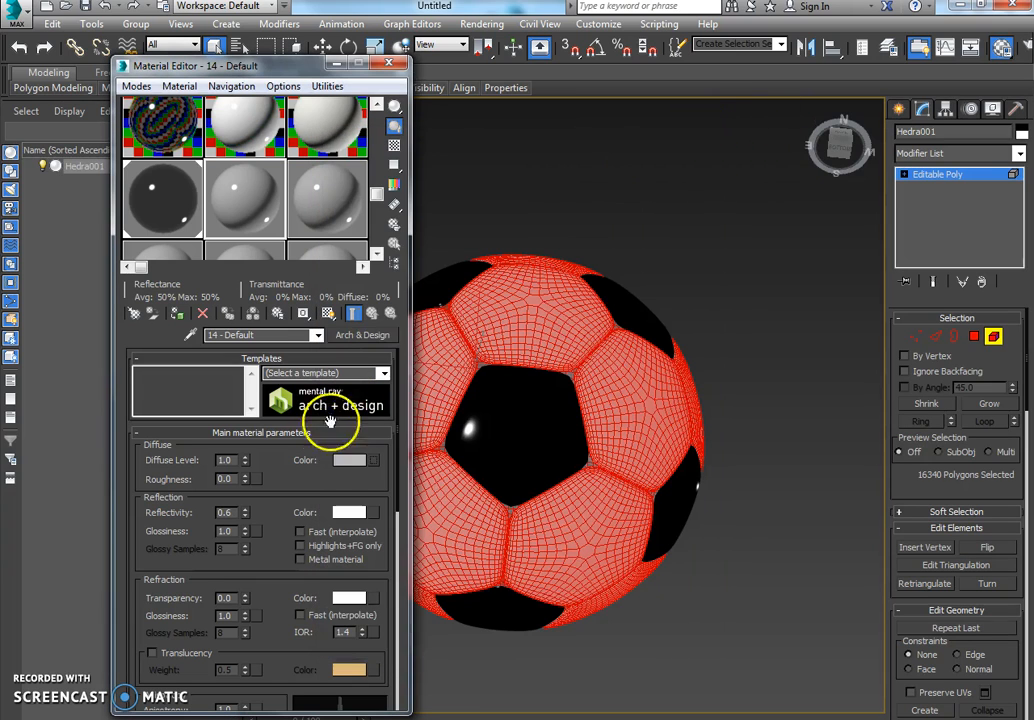
Finalise the white panel material's diffuse colour and dismiss the material editor
{"action": "left_click", "coordinate": [348, 460]}
{"action": "type", "text": "0.25"}
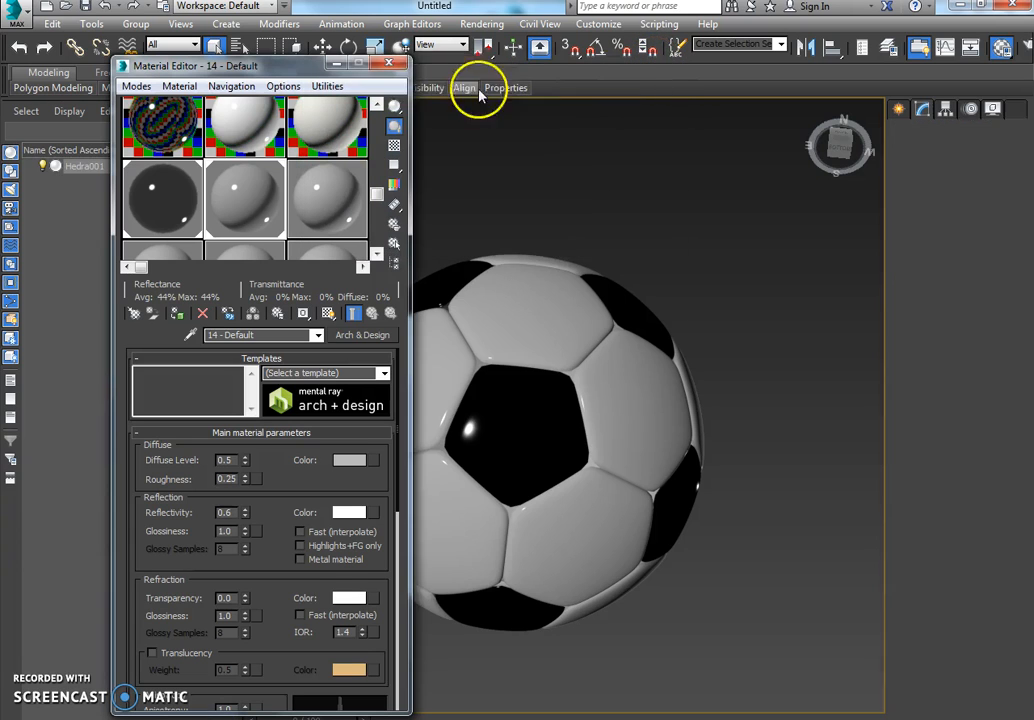
{"action": "left_click", "coordinate": [388, 64]}
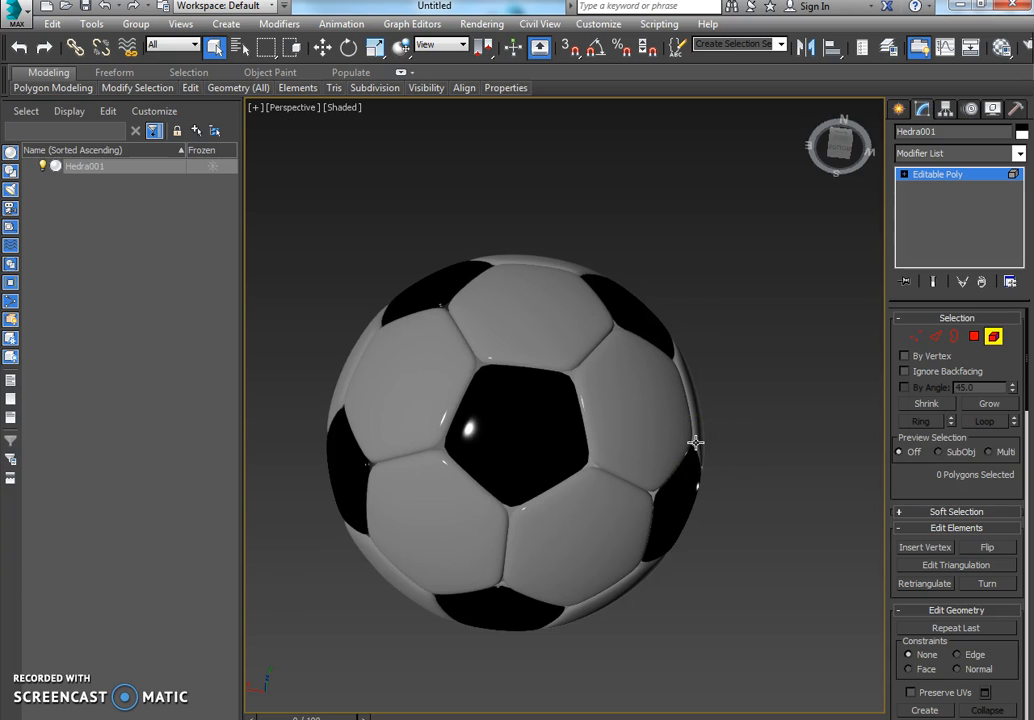
Orbit the Perspective viewport to inspect the finished ball from other sides
{"action": "left_click_drag", "start_coordinate": [696, 444], "coordinate": [532, 608]}
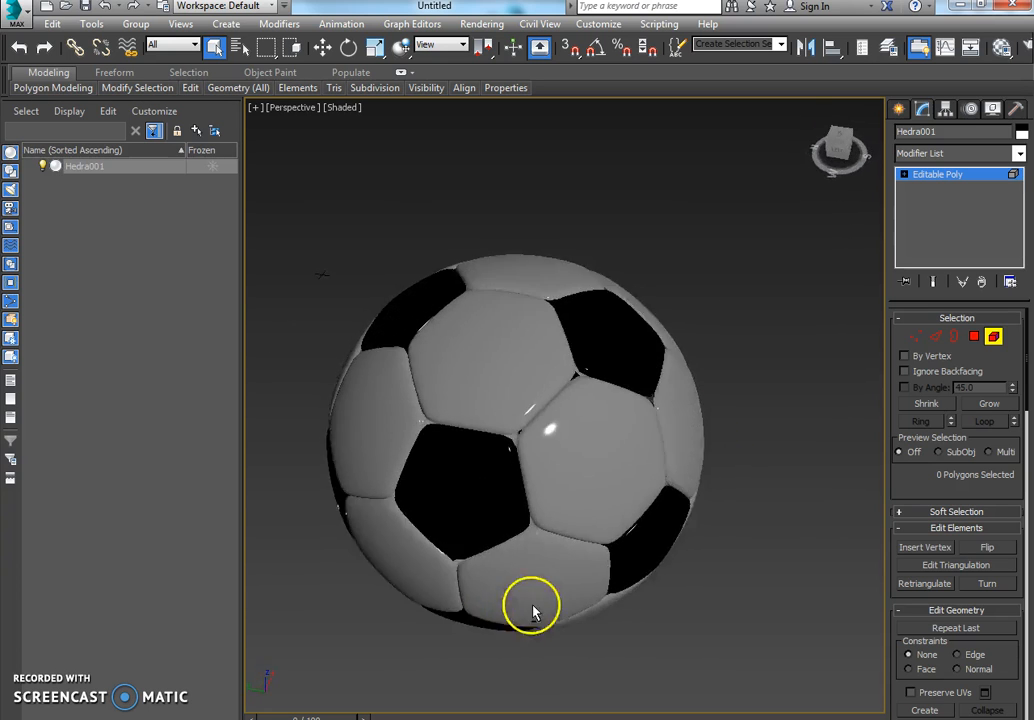
{"action": "left_click_drag", "start_coordinate": [536, 610], "coordinate": [568, 364]}
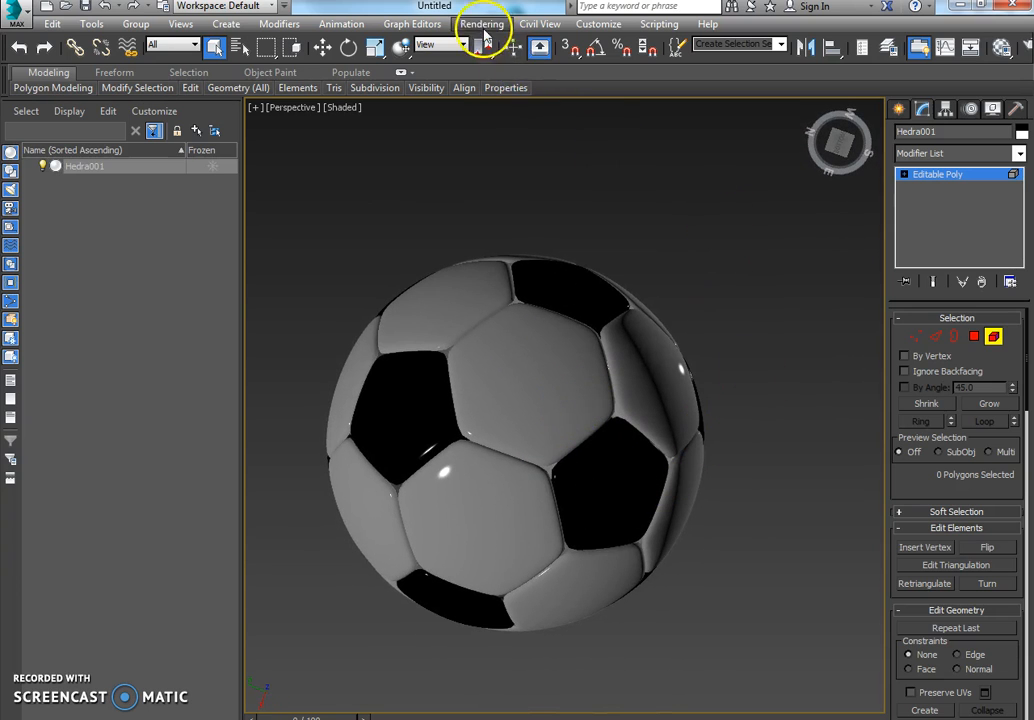
Set the Environment background colour to pure white and close the dialog
{"action": "left_click", "coordinate": [482, 24]}
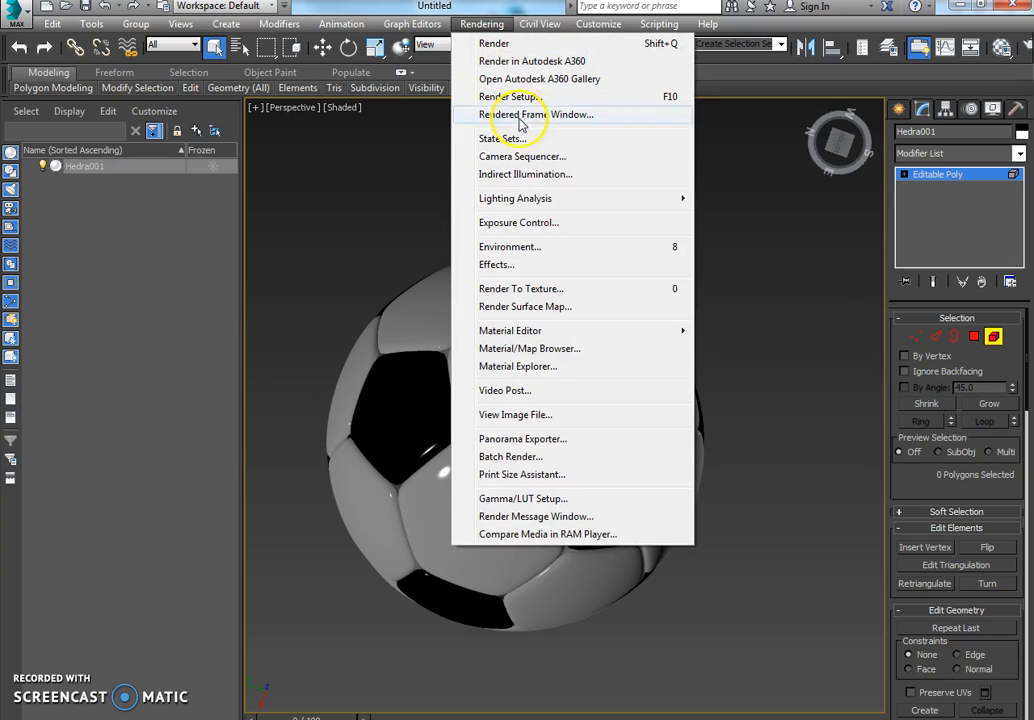
{"action": "mouse_move", "coordinate": [532, 182]}
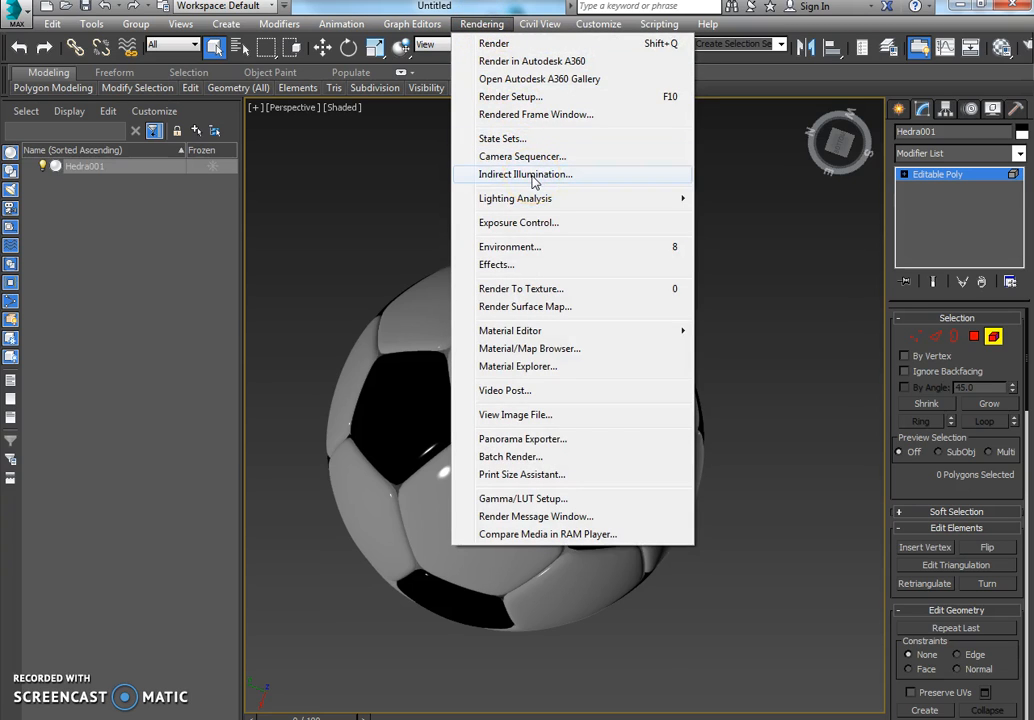
{"action": "mouse_move", "coordinate": [510, 330]}
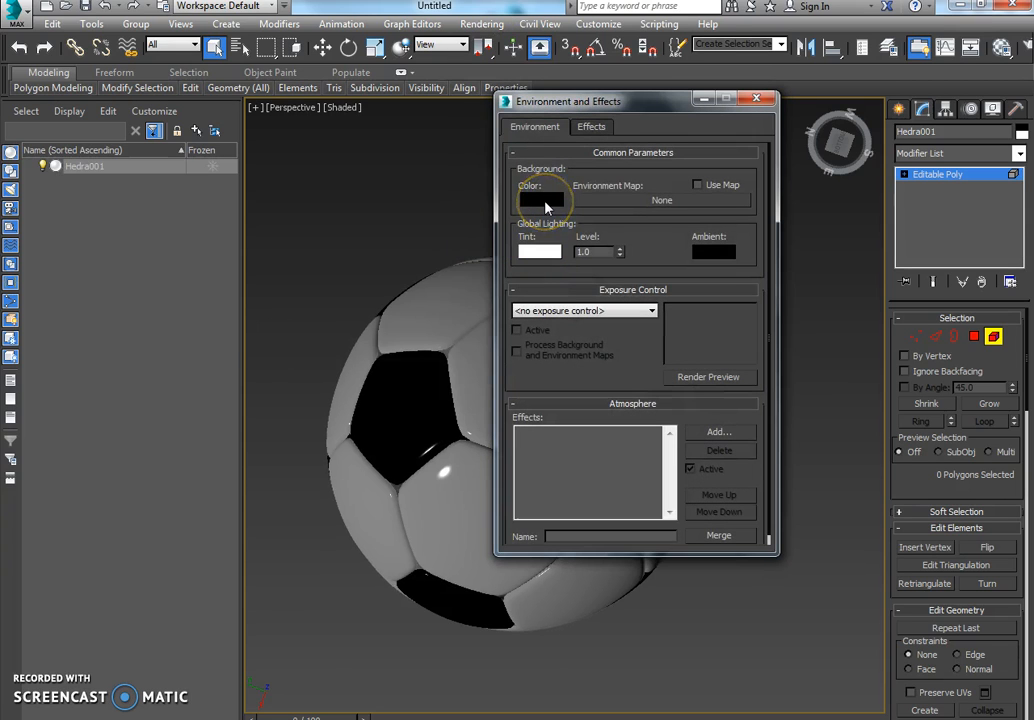
{"action": "left_click", "coordinate": [540, 200]}
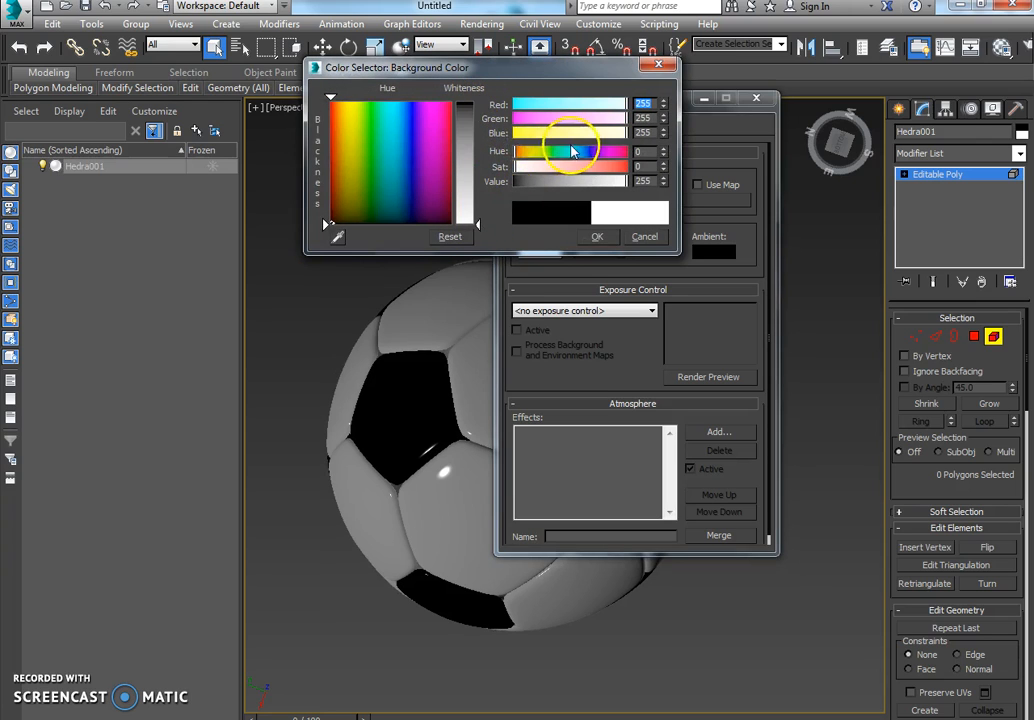
{"action": "left_click_drag", "start_coordinate": [572, 144], "coordinate": [478, 208]}
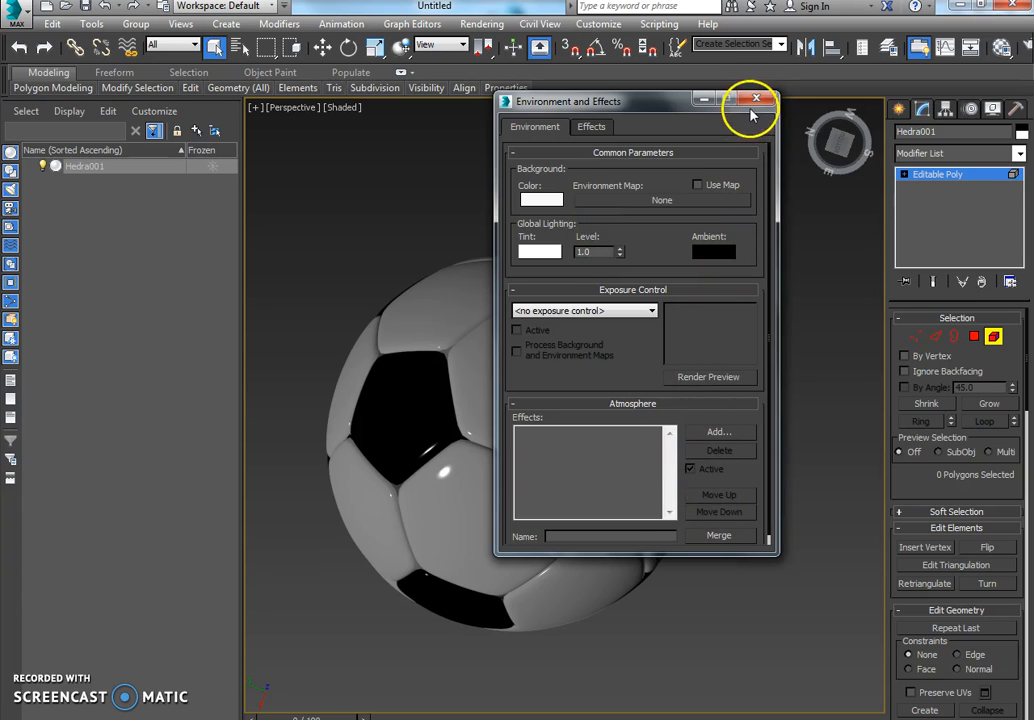
{"action": "left_click", "coordinate": [484, 48]}
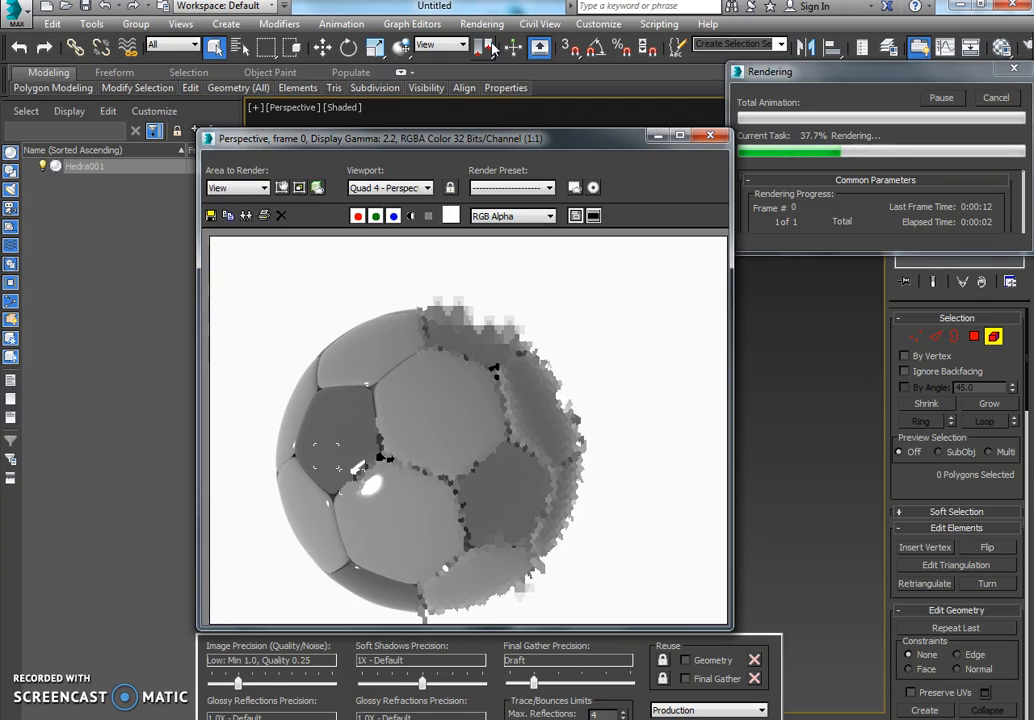
{"action": "mouse_move", "coordinate": [512, 488]}
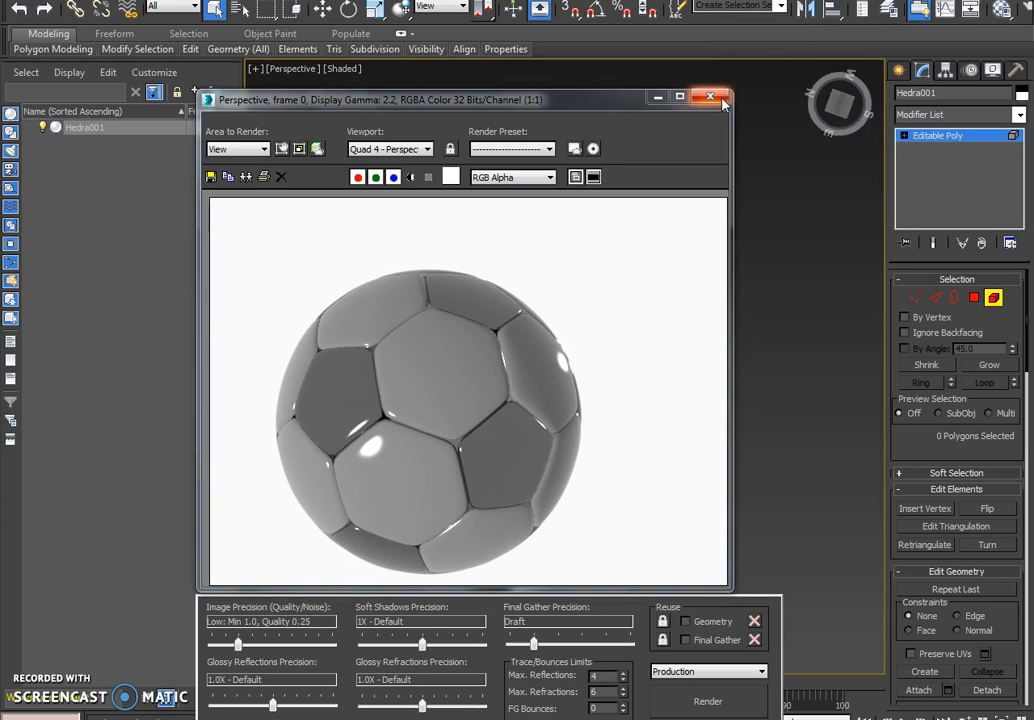
Close the Rendered Frame Window after the production render finishes
{"action": "left_click", "coordinate": [710, 100]}
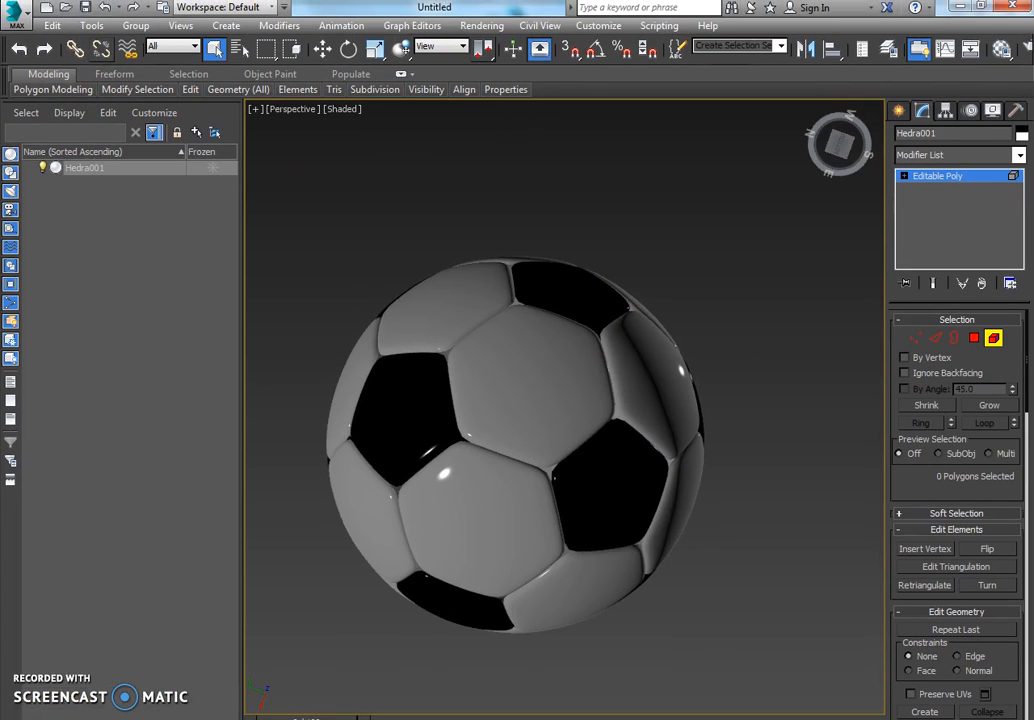
Save the scene as a new 3ds Max file named 'foot' in the scenes folder
{"action": "left_click", "coordinate": [16, 12]}
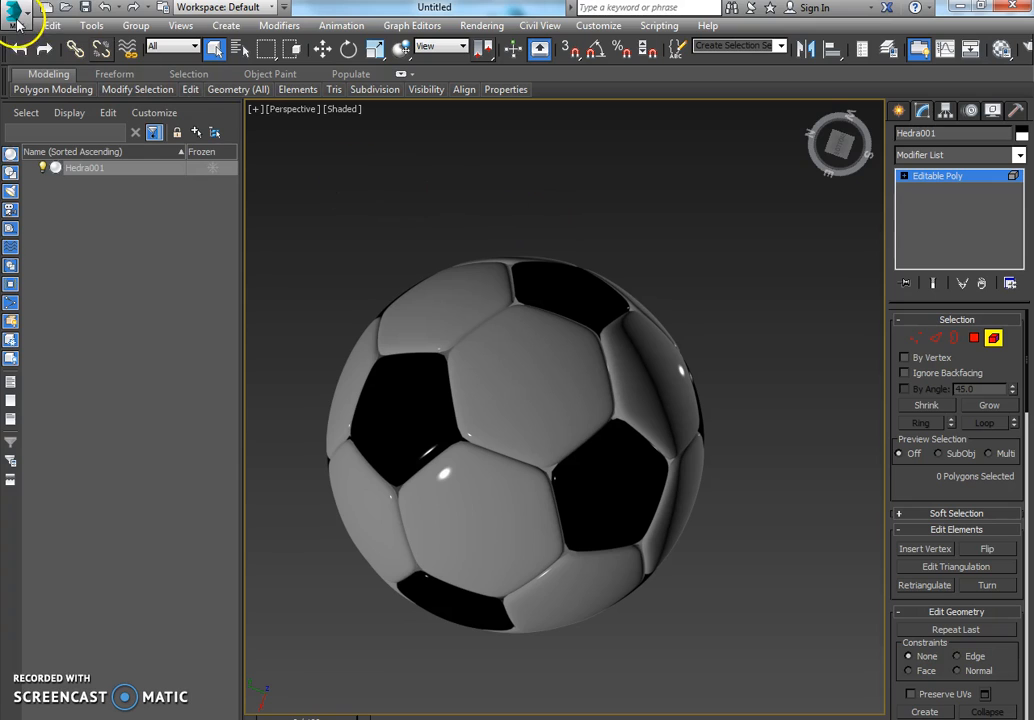
{"action": "left_click", "coordinate": [16, 14]}
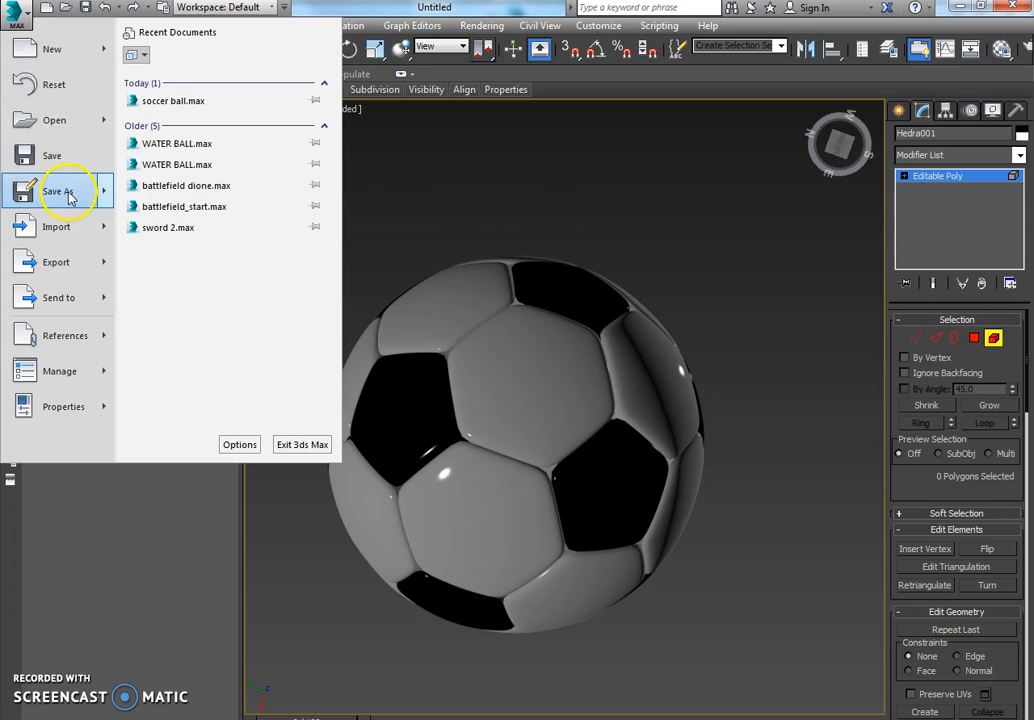
{"action": "left_click", "coordinate": [56, 192]}
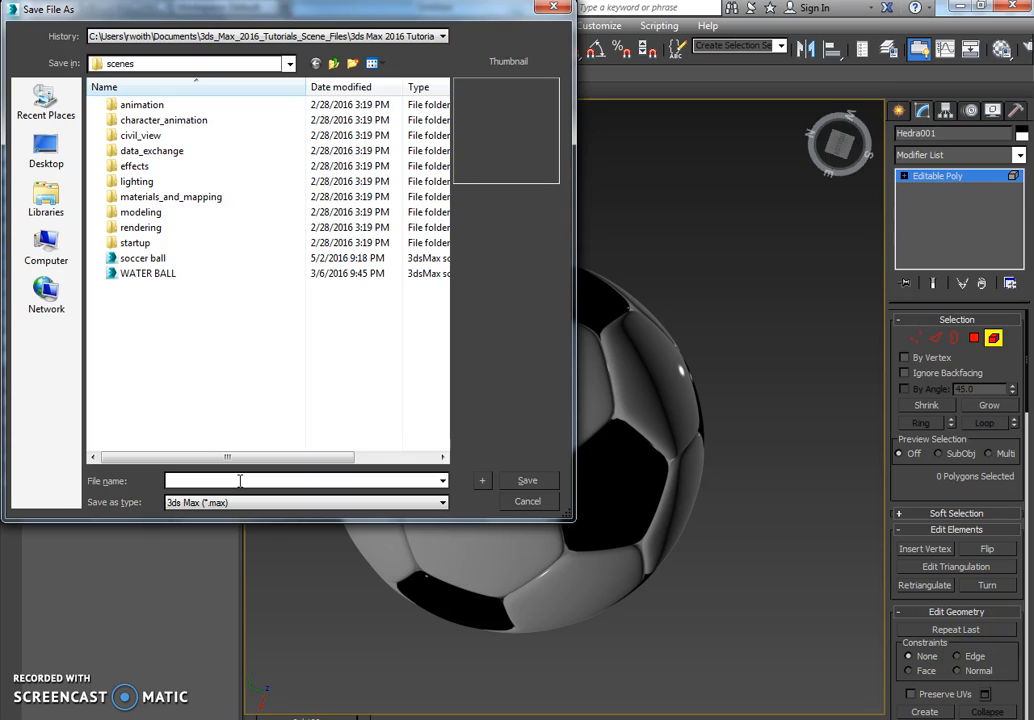
{"action": "type", "text": "foot"}
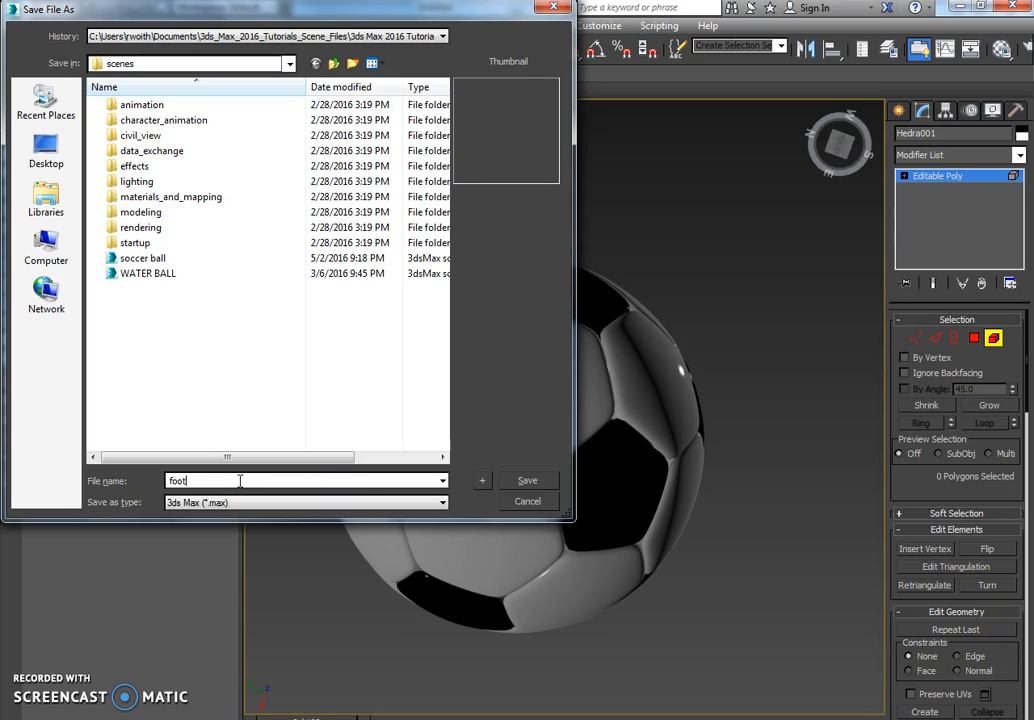
{"action": "left_click", "coordinate": [528, 500]}
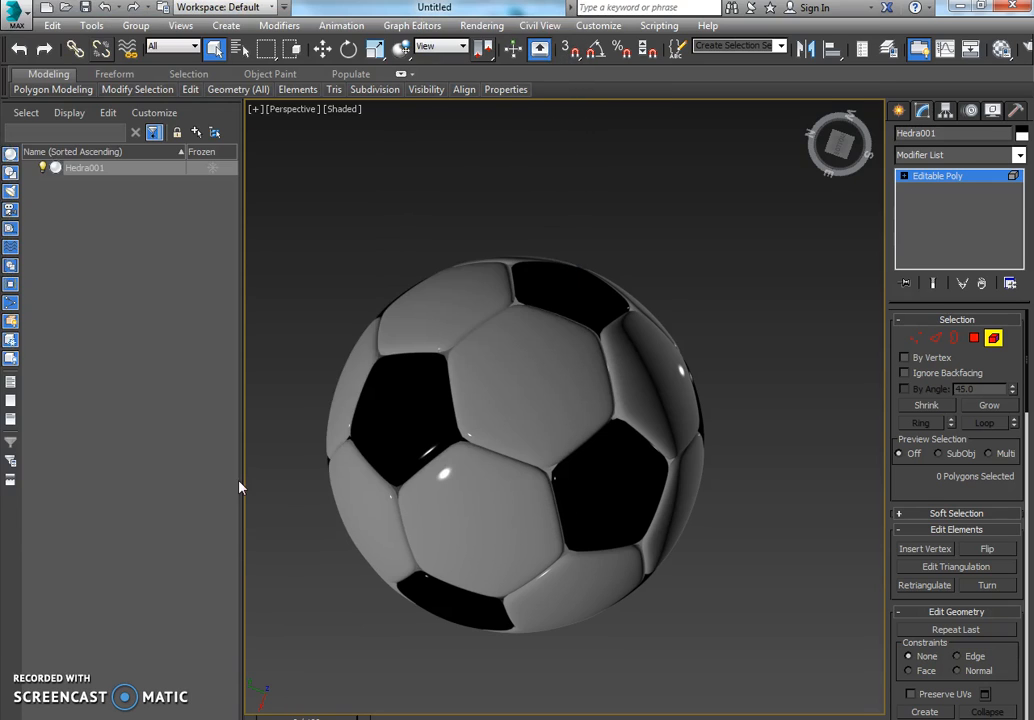